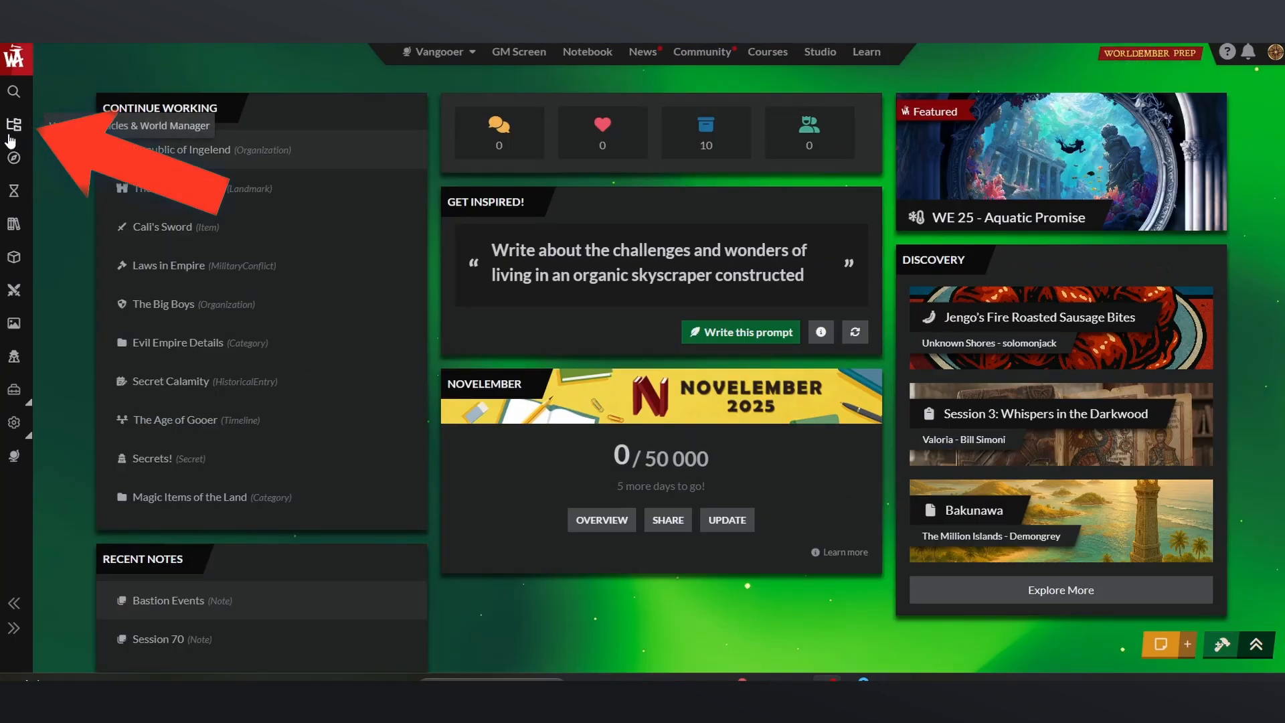
Begin editing the World Introduction field on Vangooer's homepage editor.
click(13, 123)
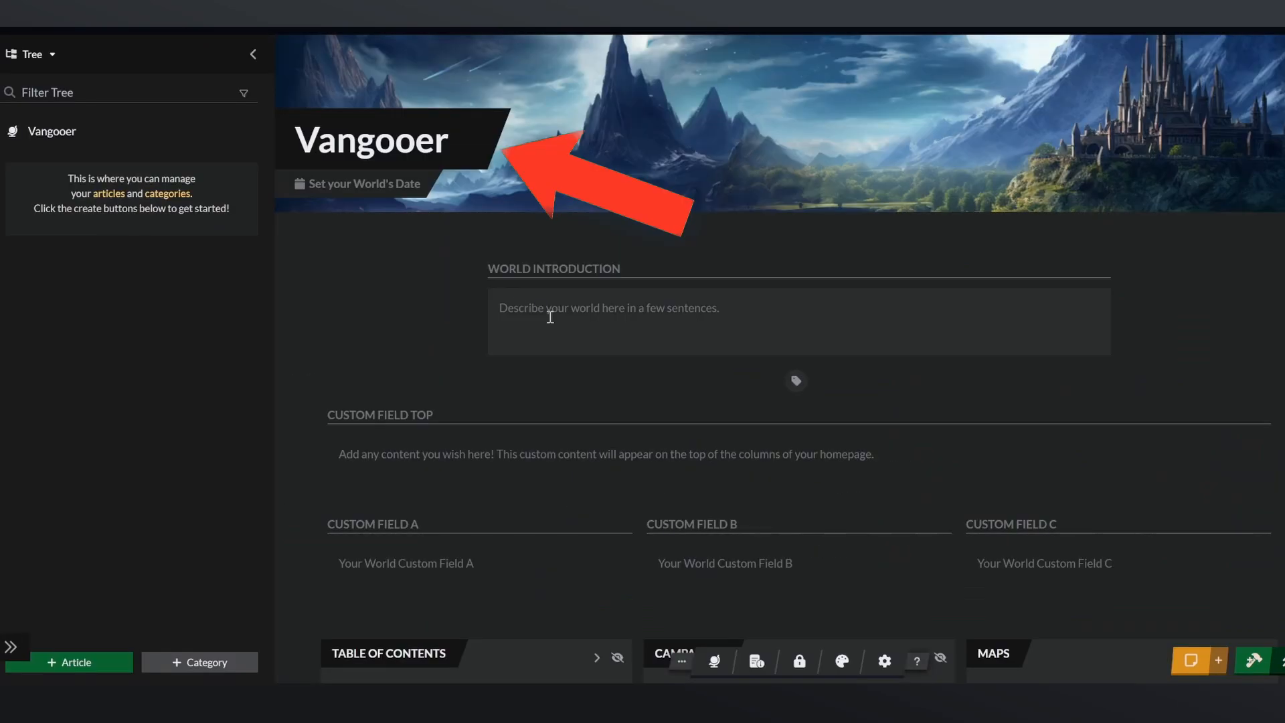
click(611, 321)
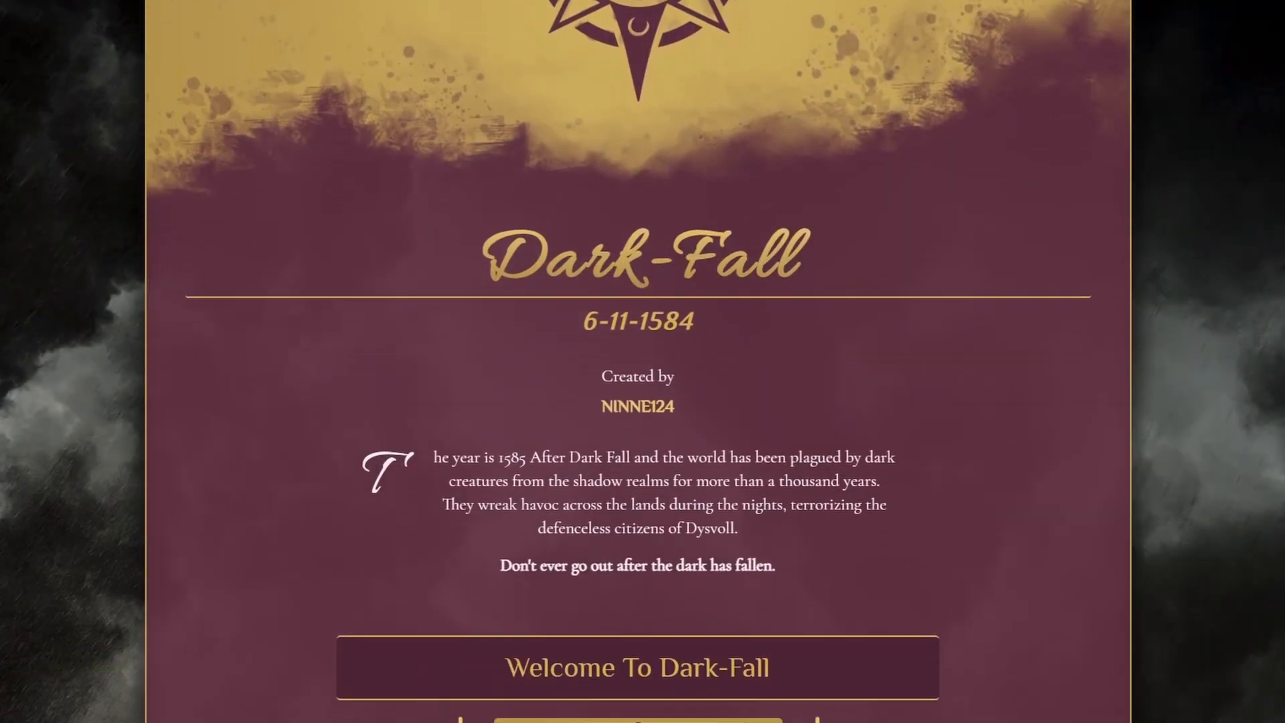
scroll(down, 3)
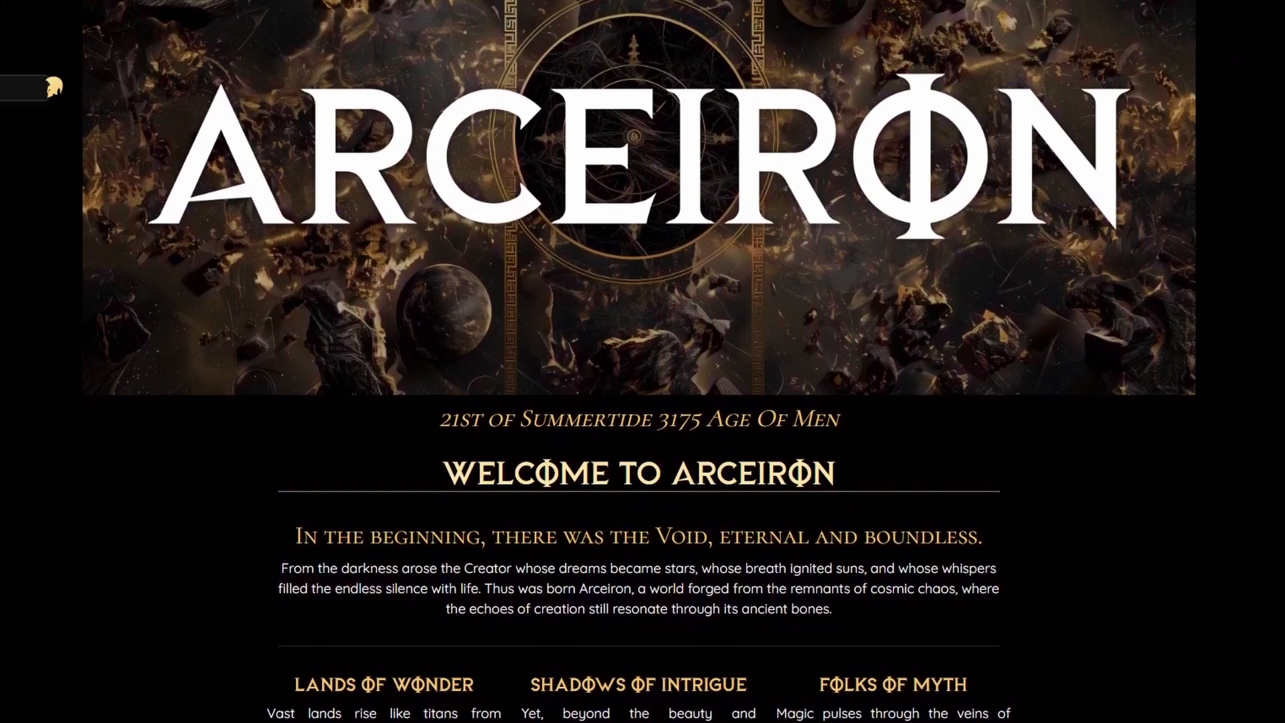
scroll(down, 3)
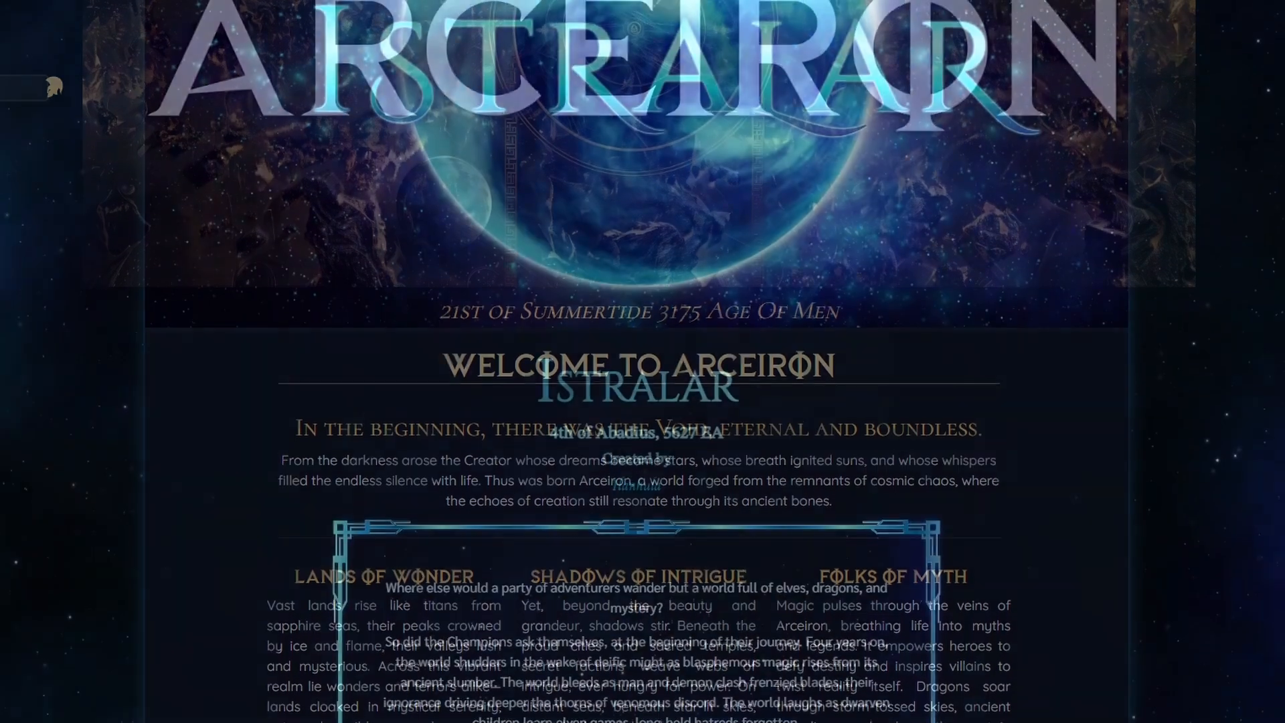
scroll(down, 3)
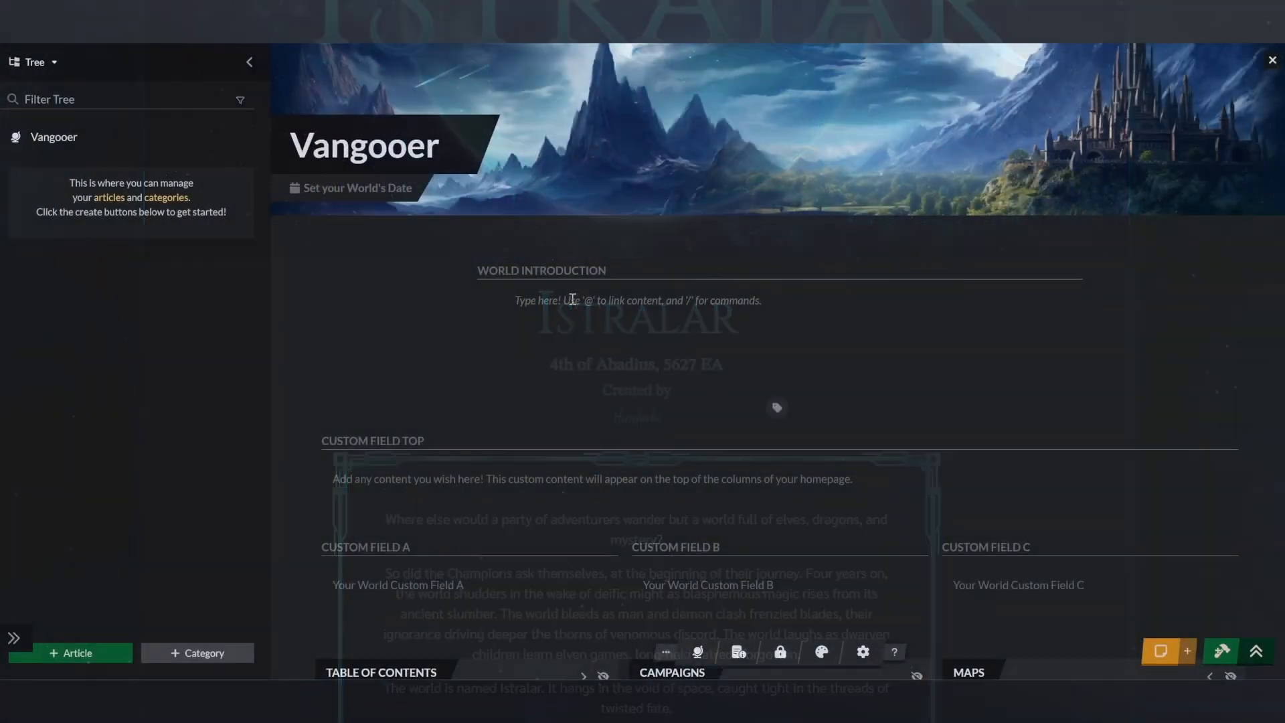
Write the introduction "An epic fantasy world of high magic, ancient lore, and dragons!".
text(An epic)
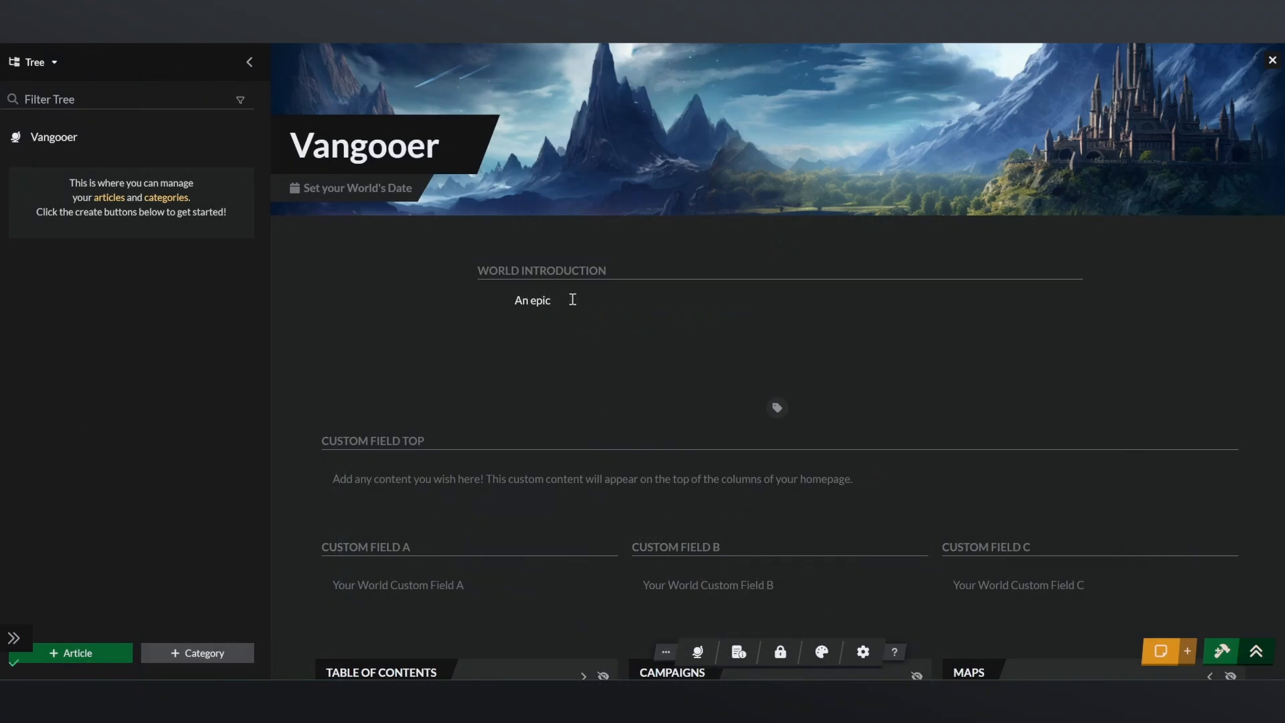
text(fantasy world of high magic, ancie)
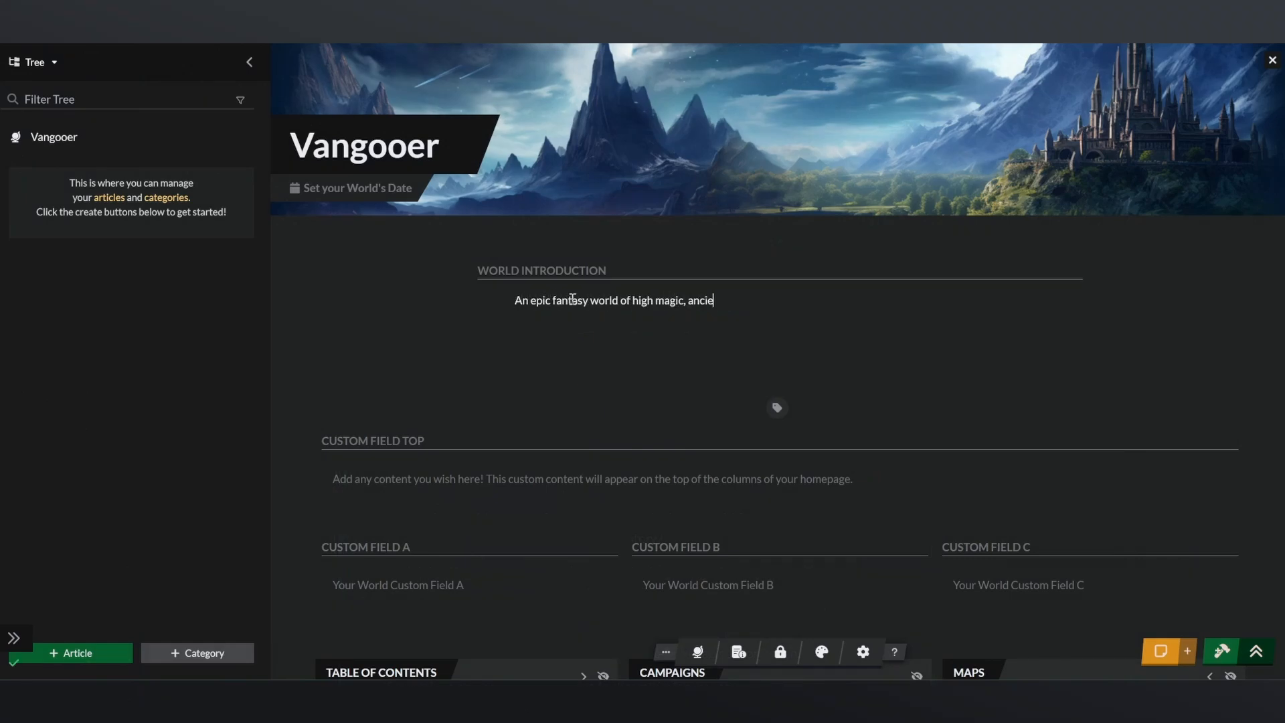
text(nt lore, and dragons!)
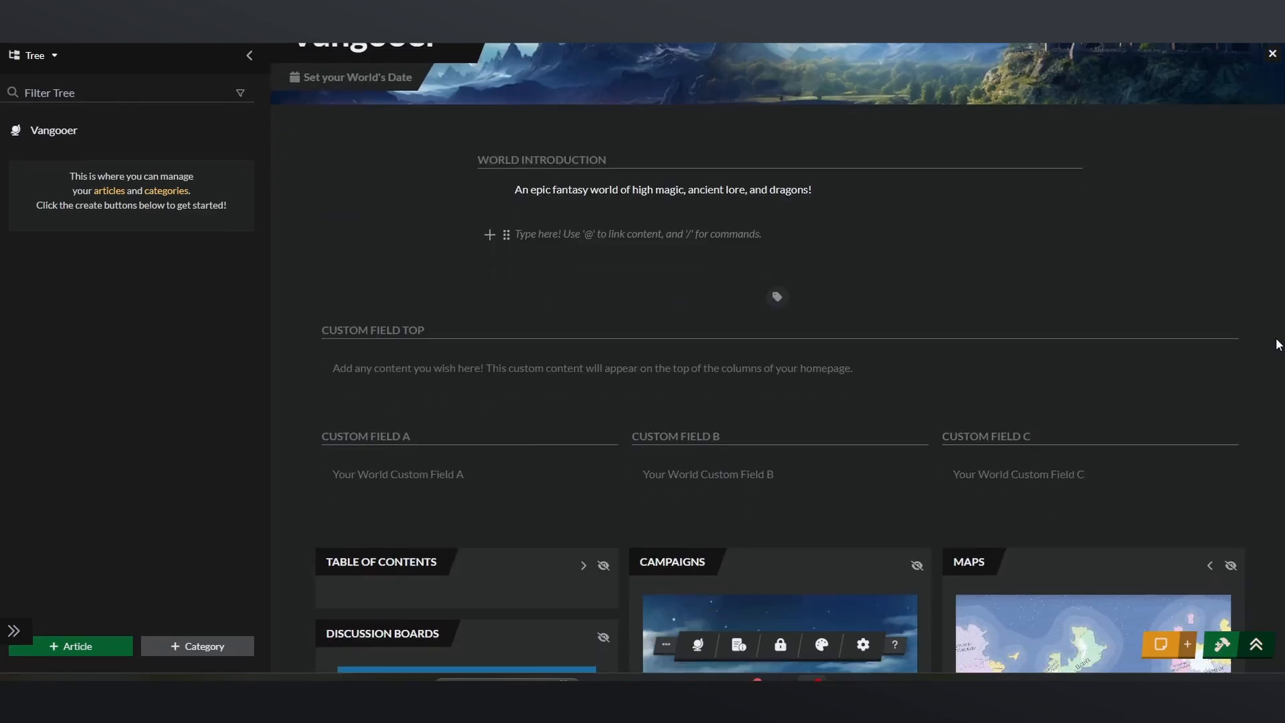
scroll(down, 3)
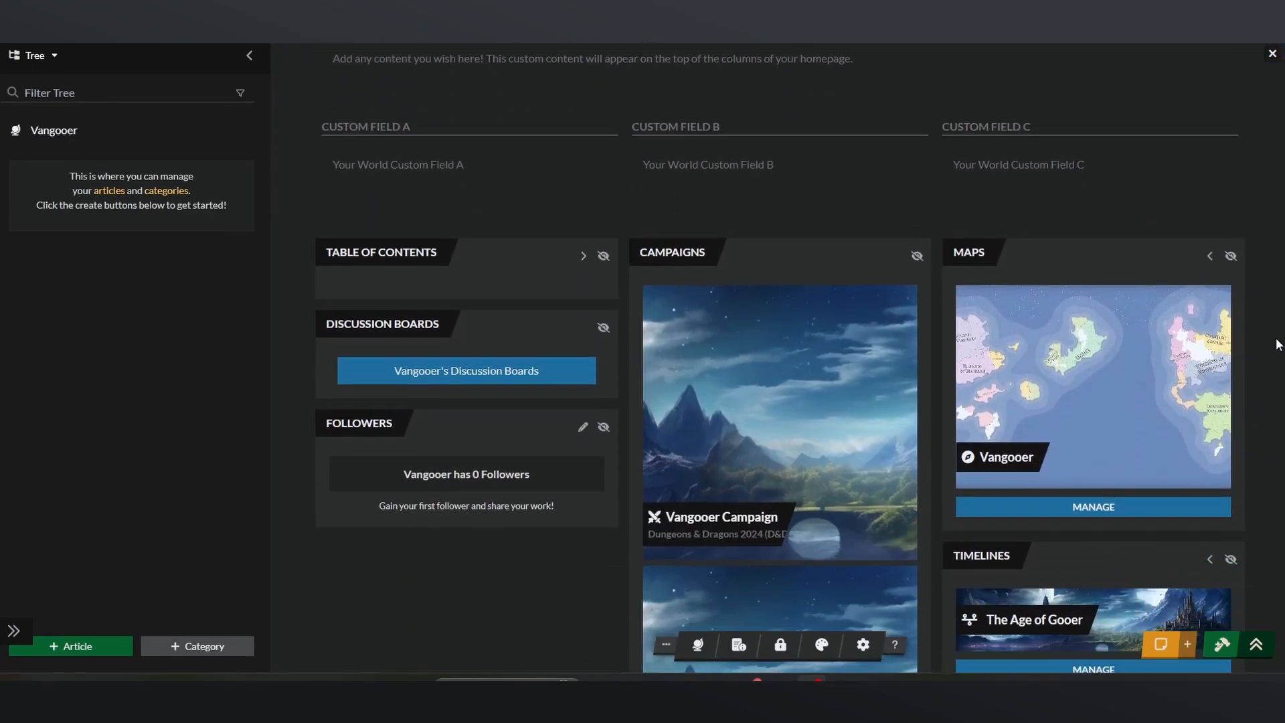
scroll(down, 3)
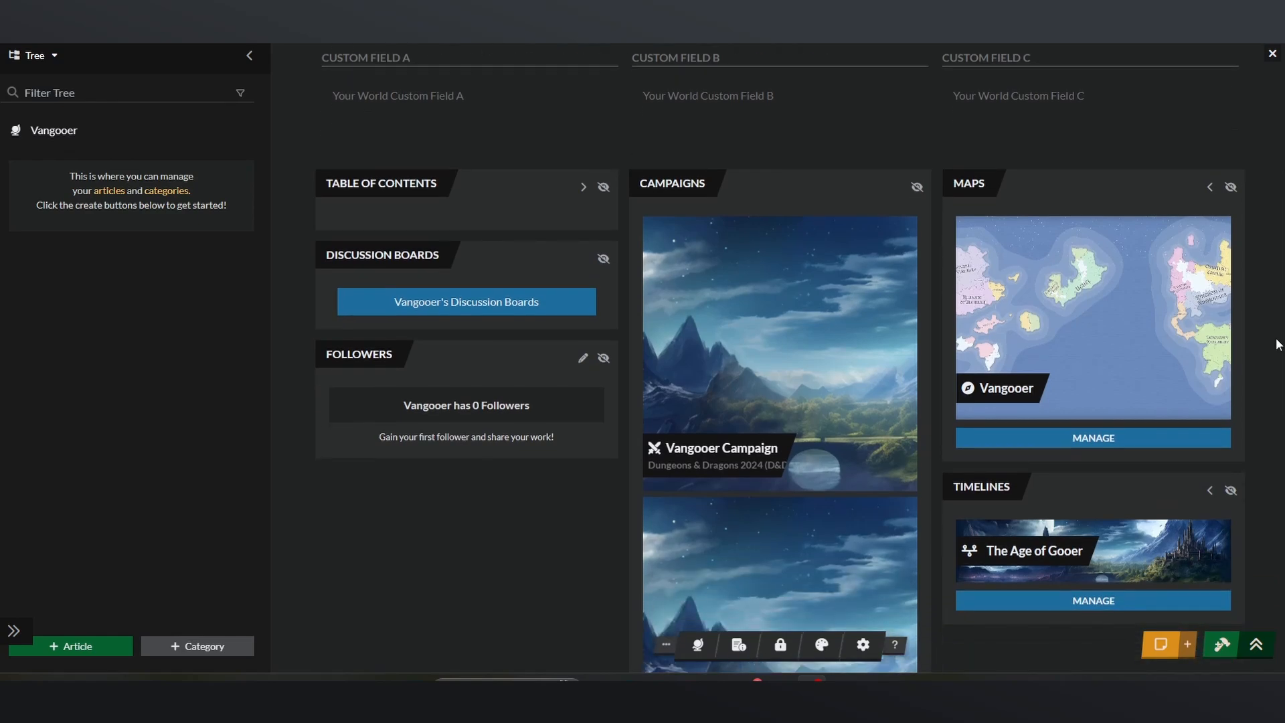
scroll(down, 3)
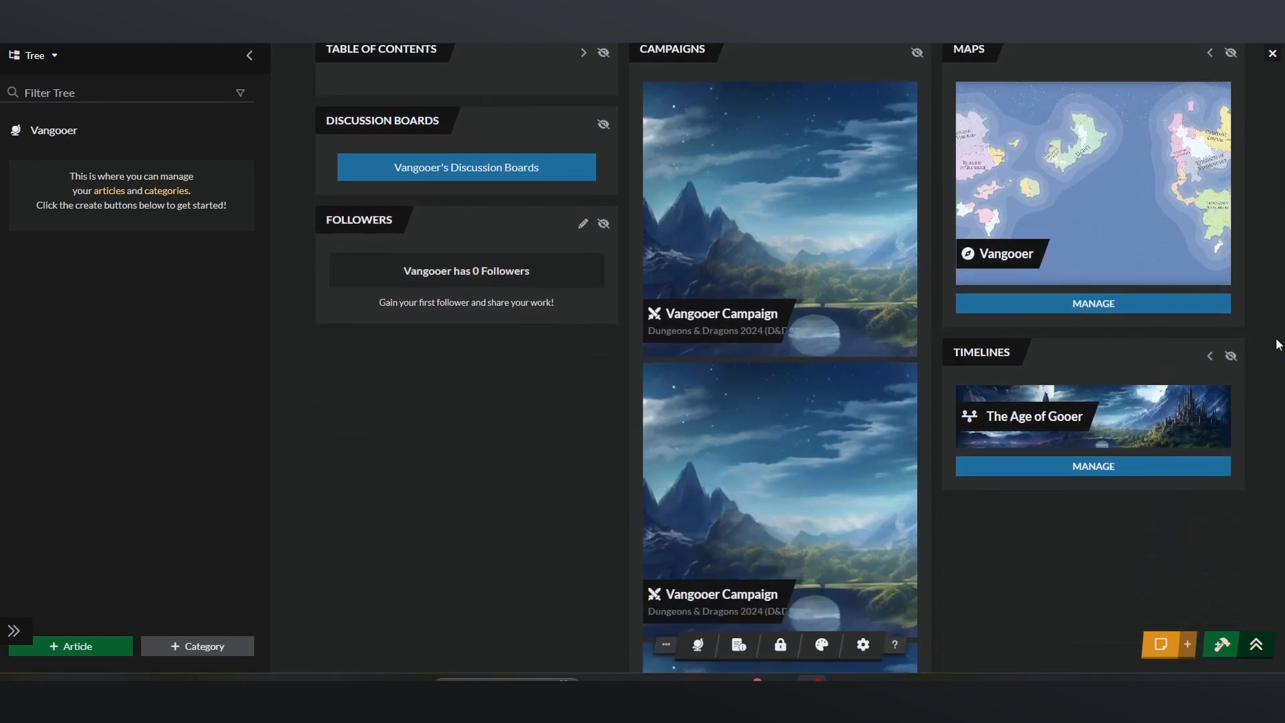
scroll(down, 3)
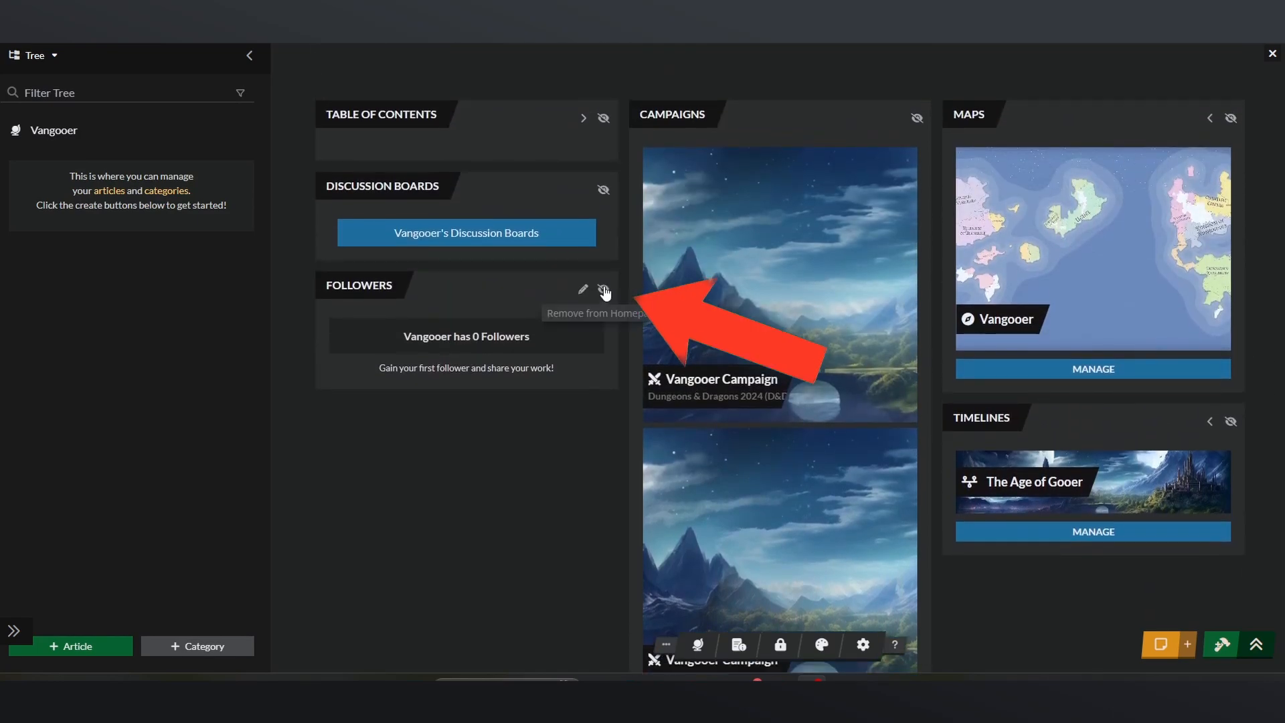
click(862, 644)
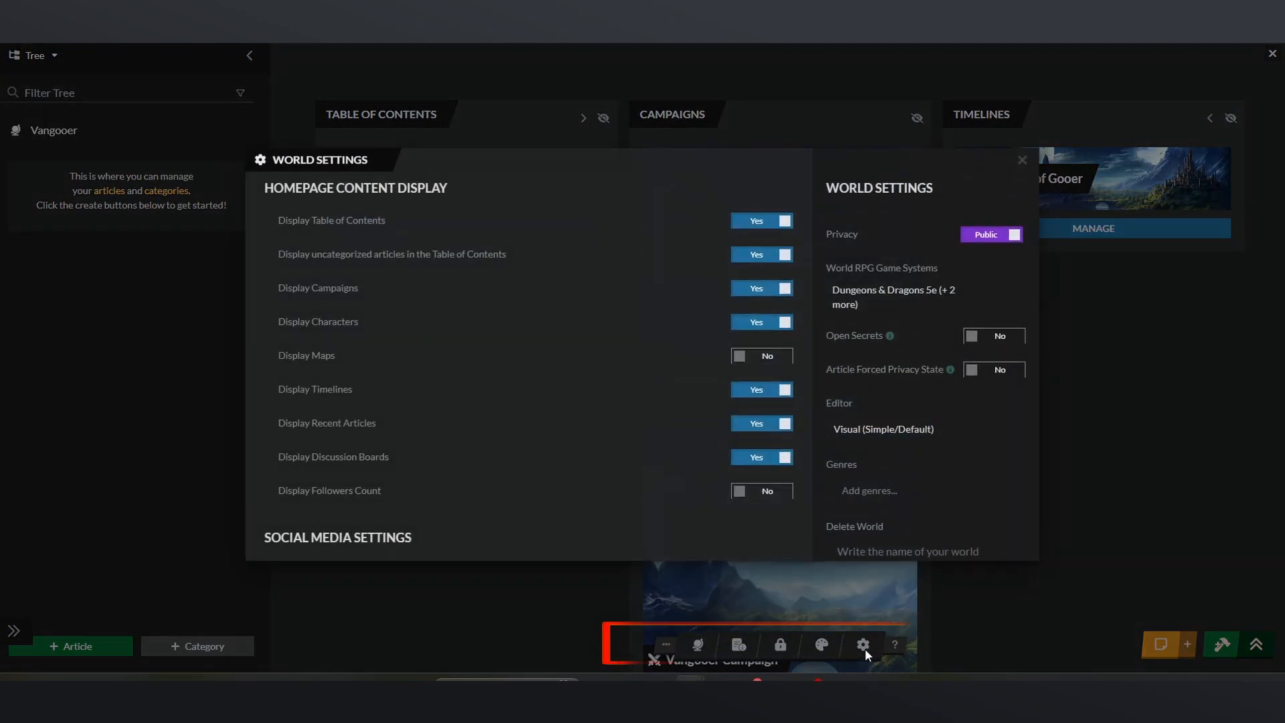
mouse_move(750, 353)
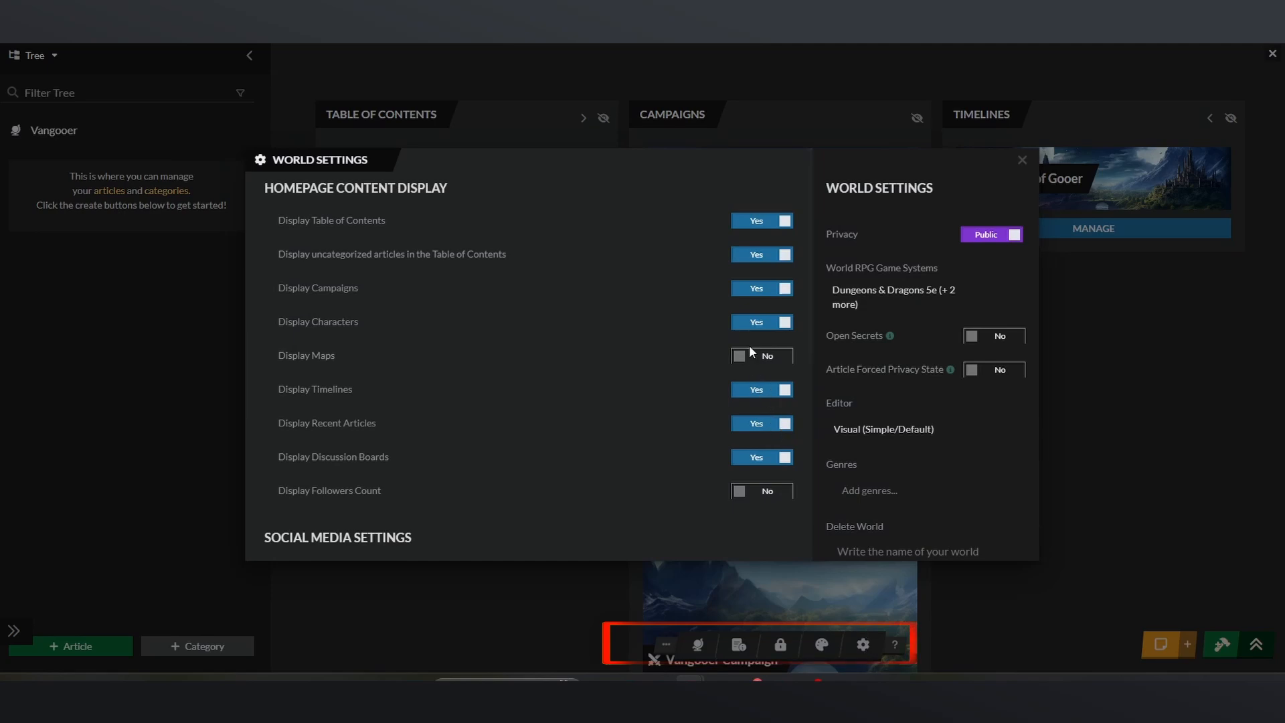
click(1023, 161)
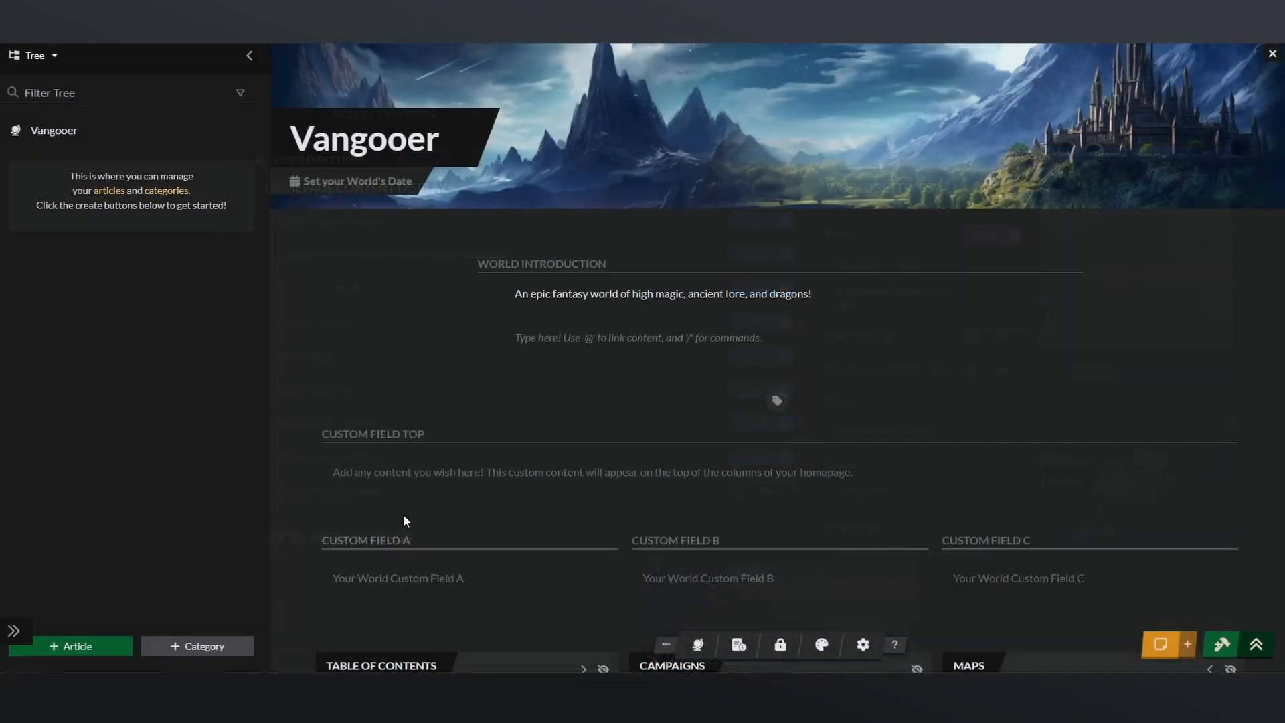
mouse_move(64, 163)
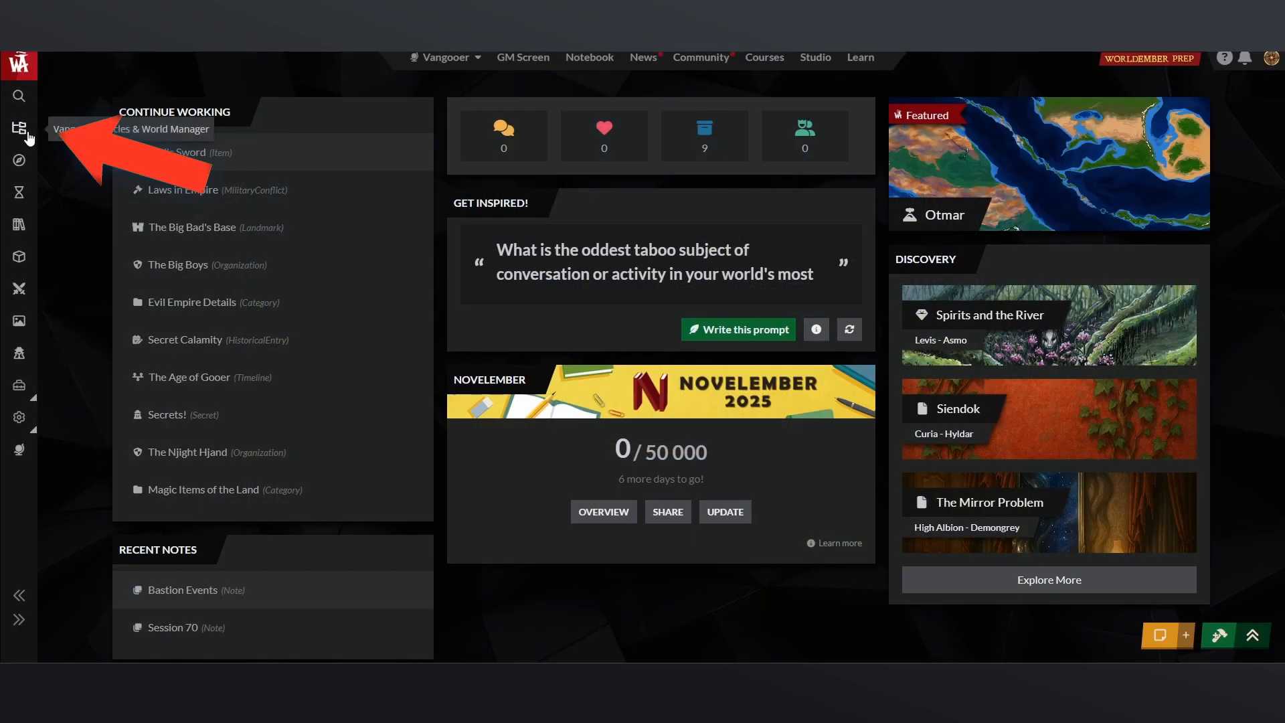
Return to Vangooer's homepage editor and bring up its styling options from the bottom toolbar.
click(19, 128)
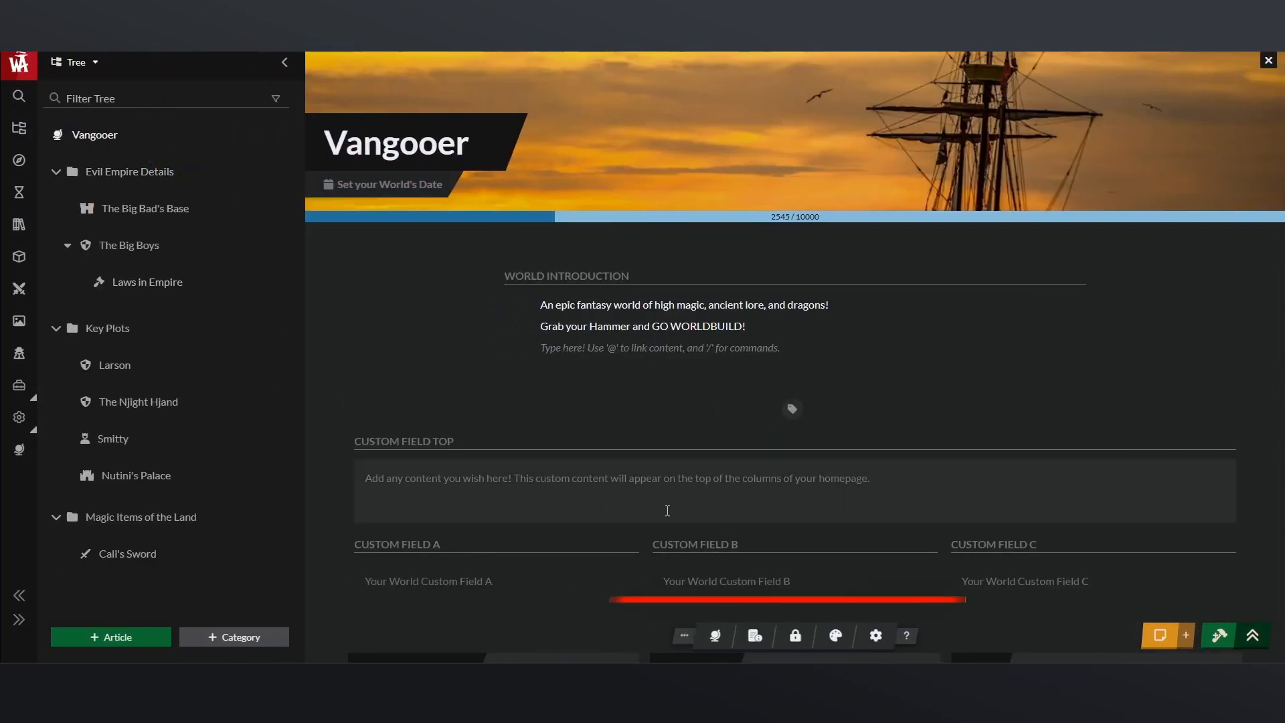
mouse_move(836, 636)
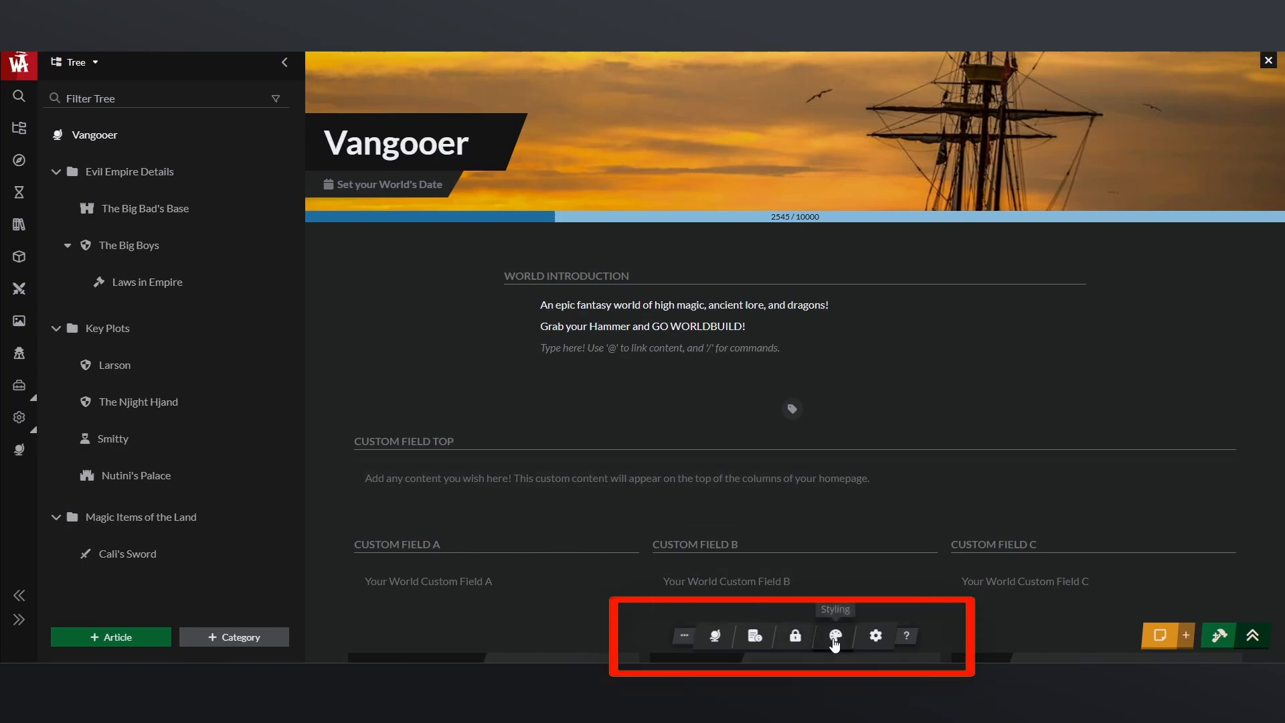
click(835, 635)
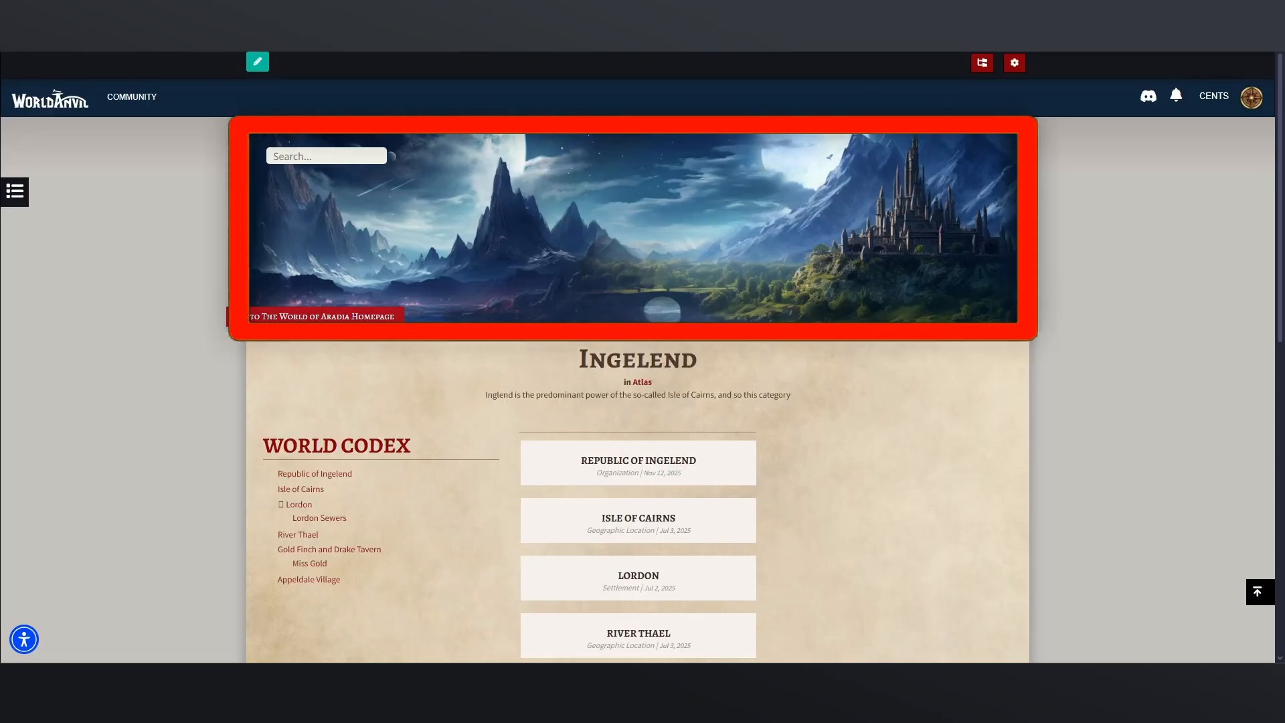
click(638, 462)
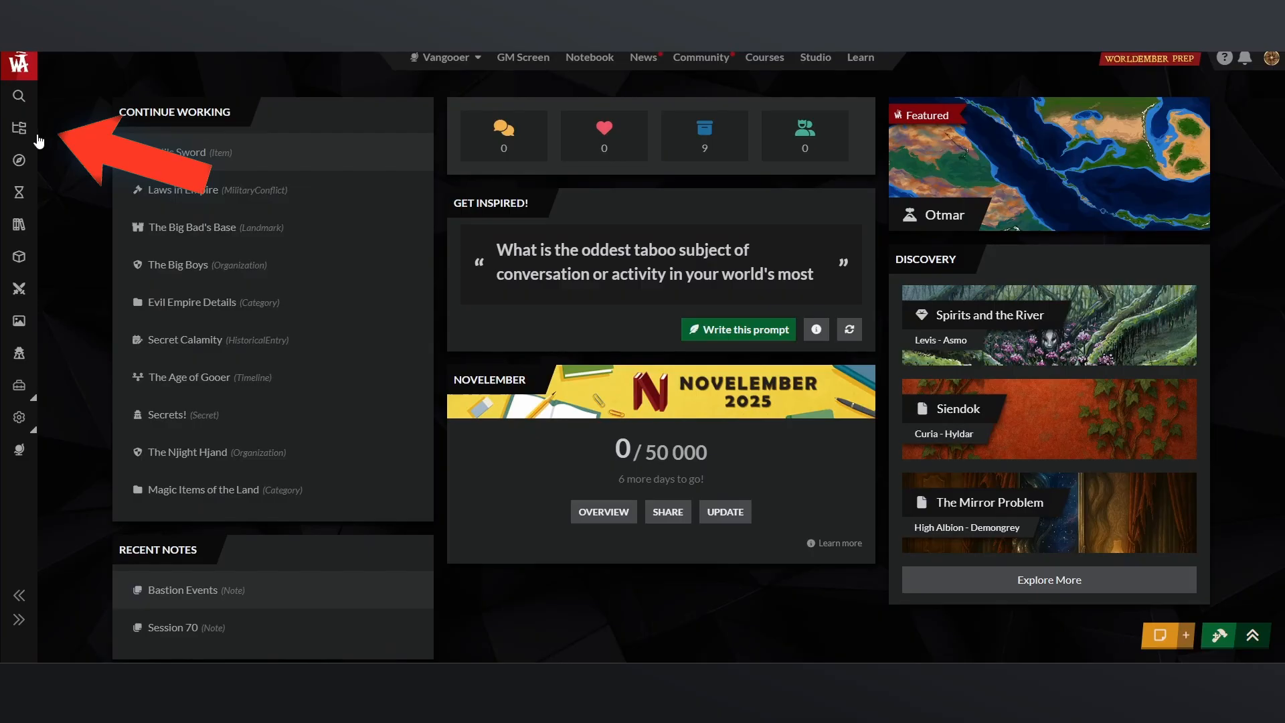
click(19, 128)
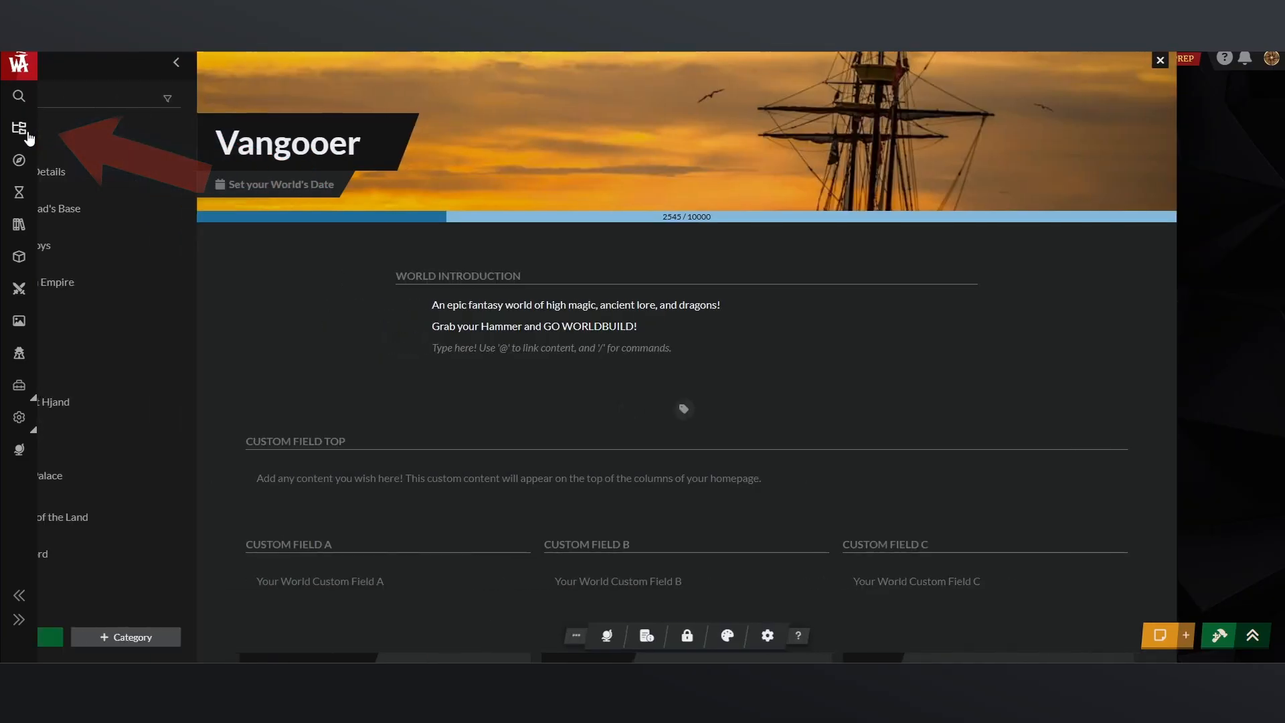
click(19, 127)
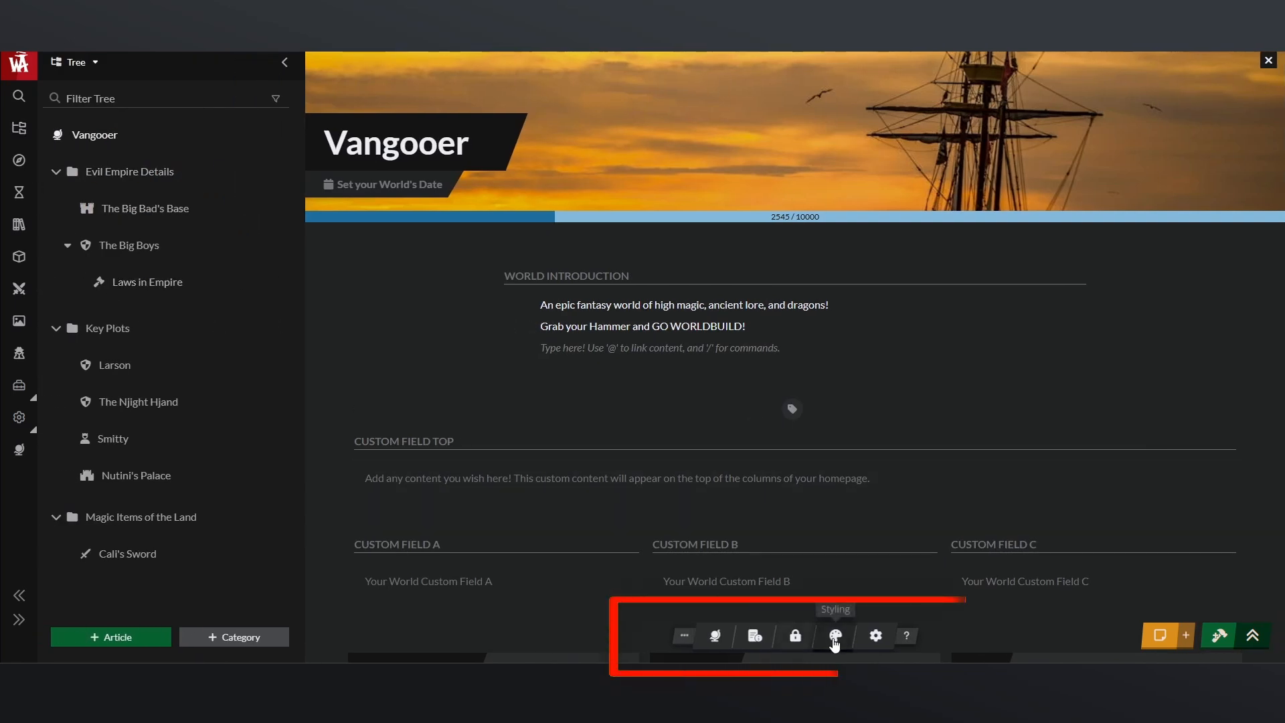
click(835, 635)
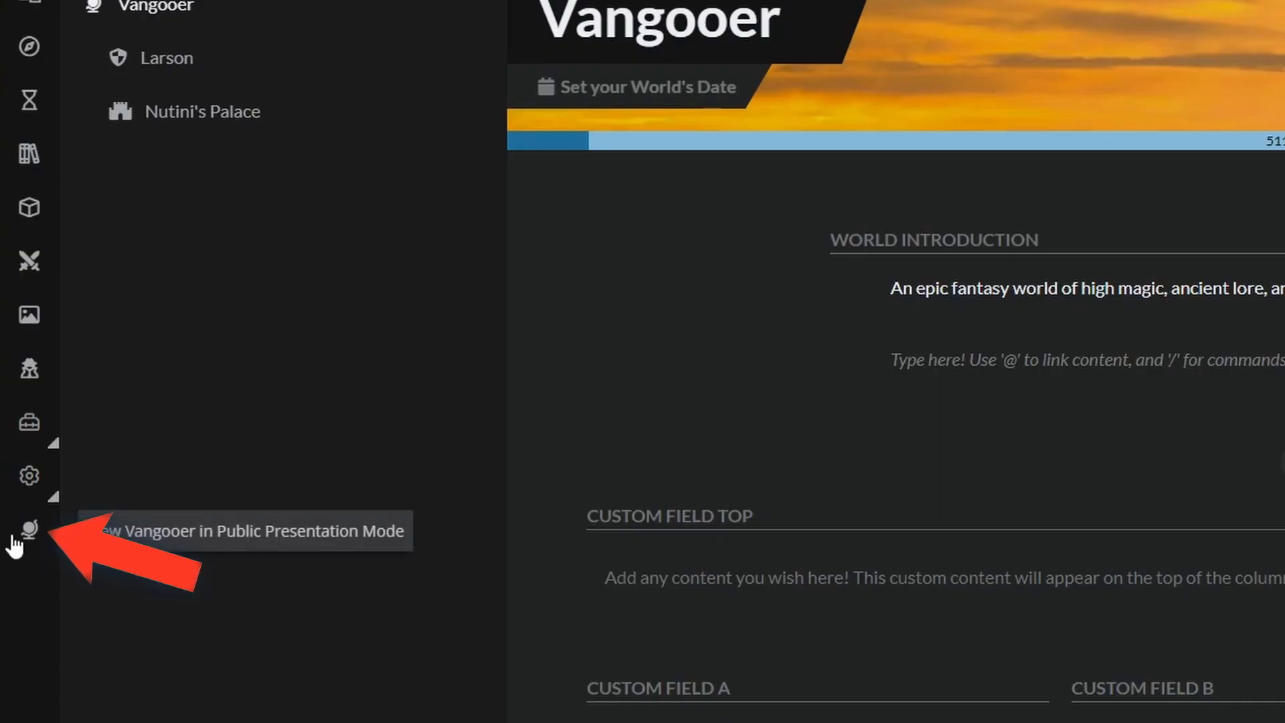
From public presentation mode, choose the Bright Fantasy theme and save the change.
click(24, 529)
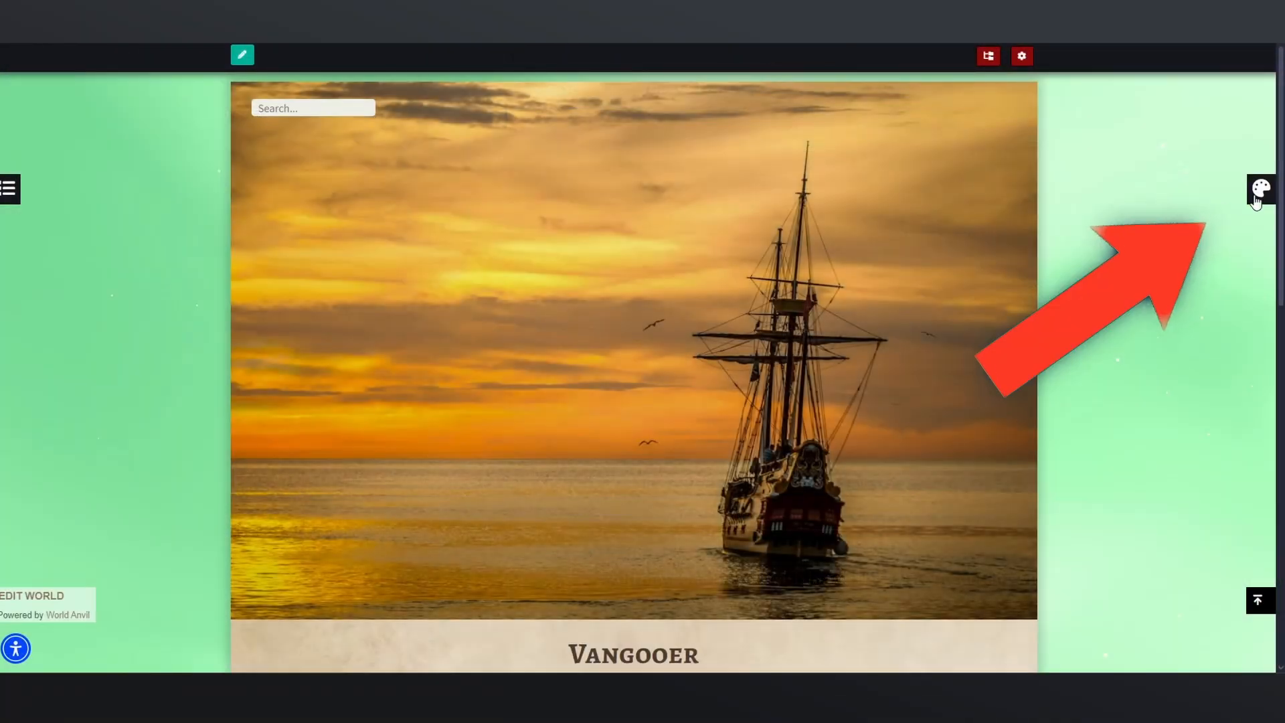
click(1260, 191)
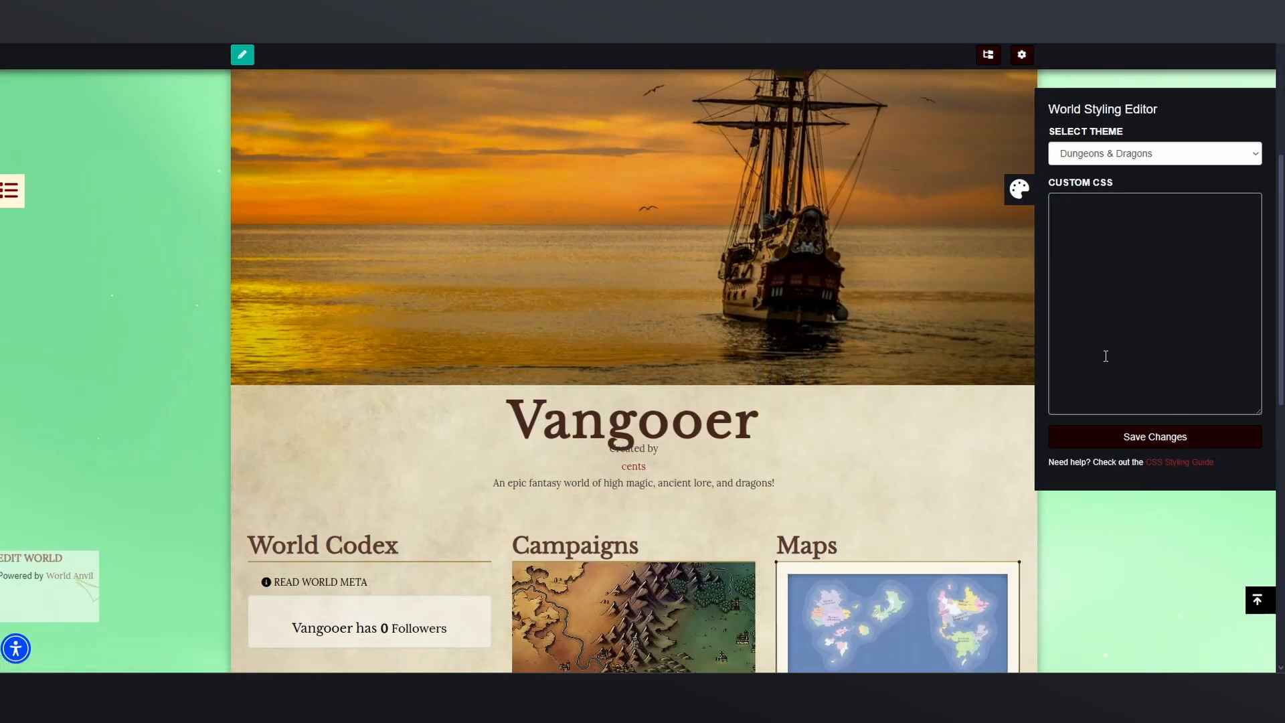
click(1154, 153)
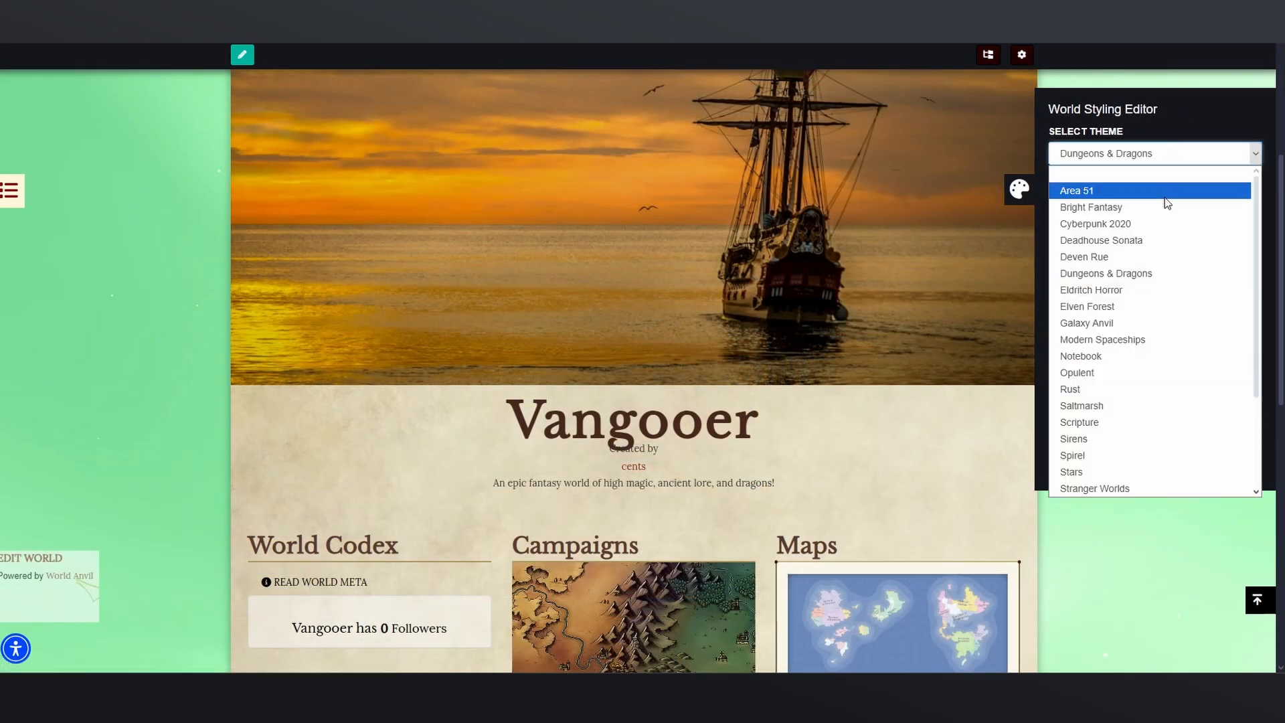
click(1092, 206)
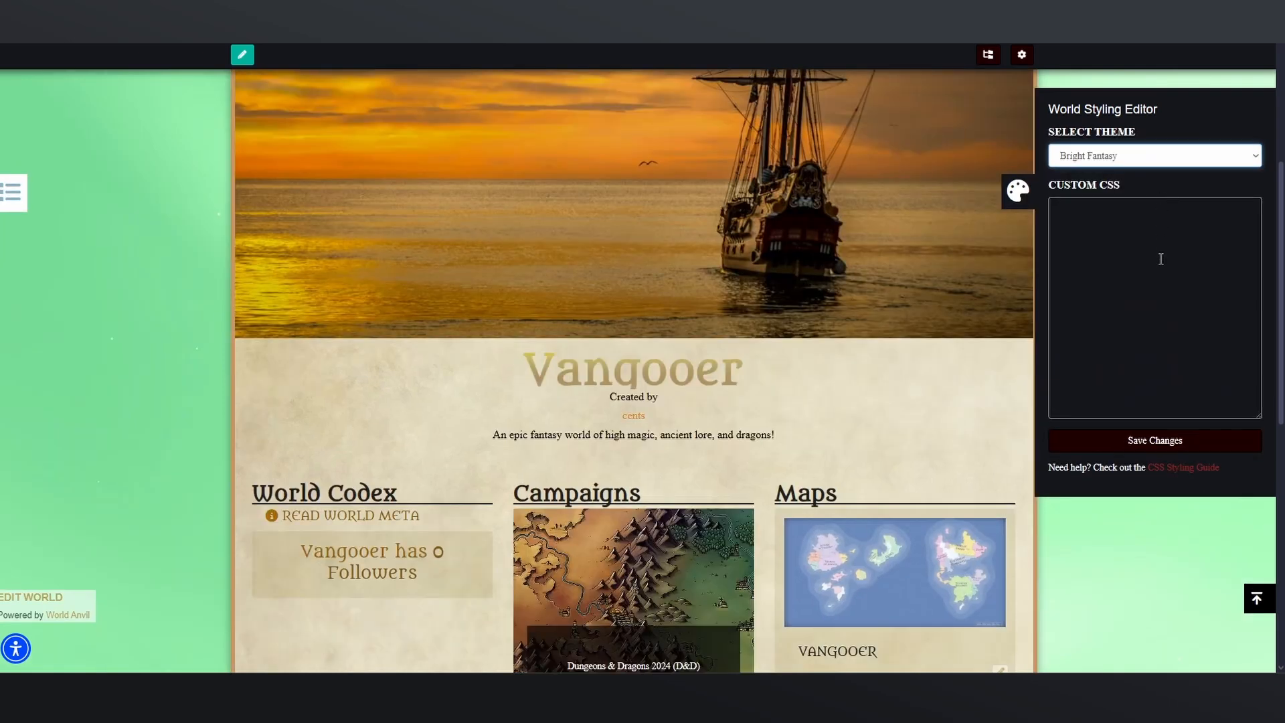
click(1154, 440)
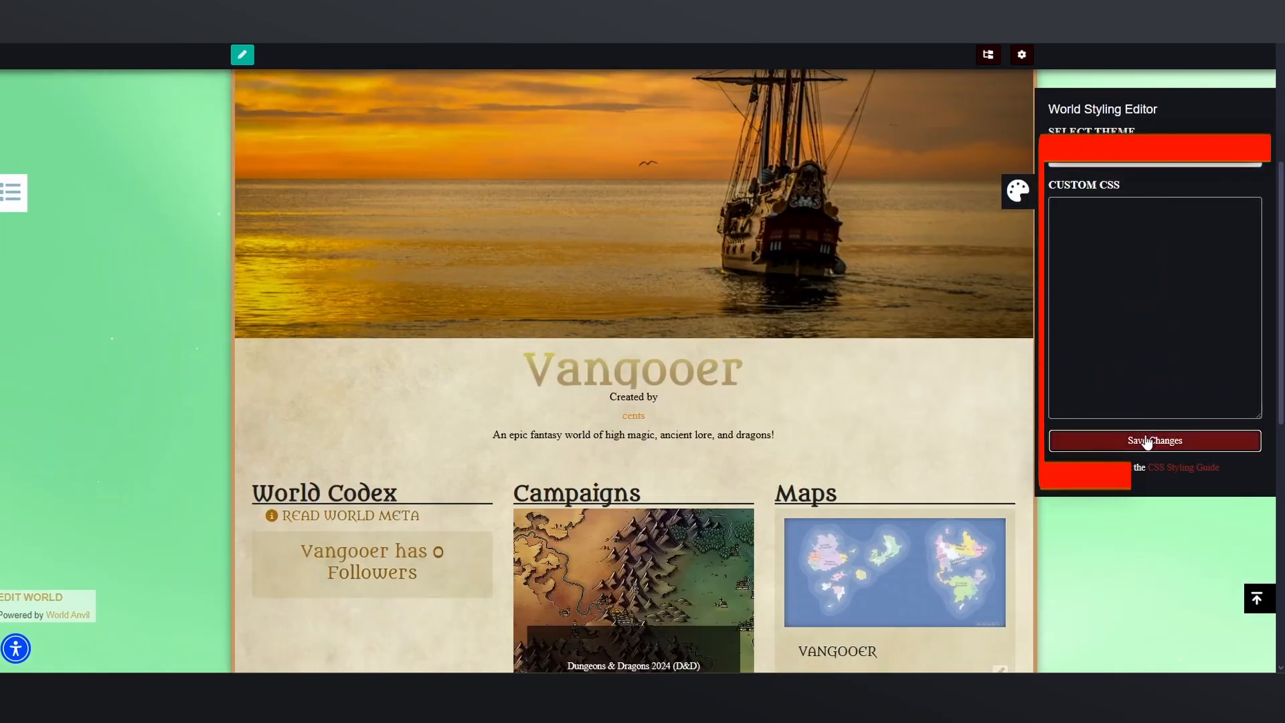
click(1155, 441)
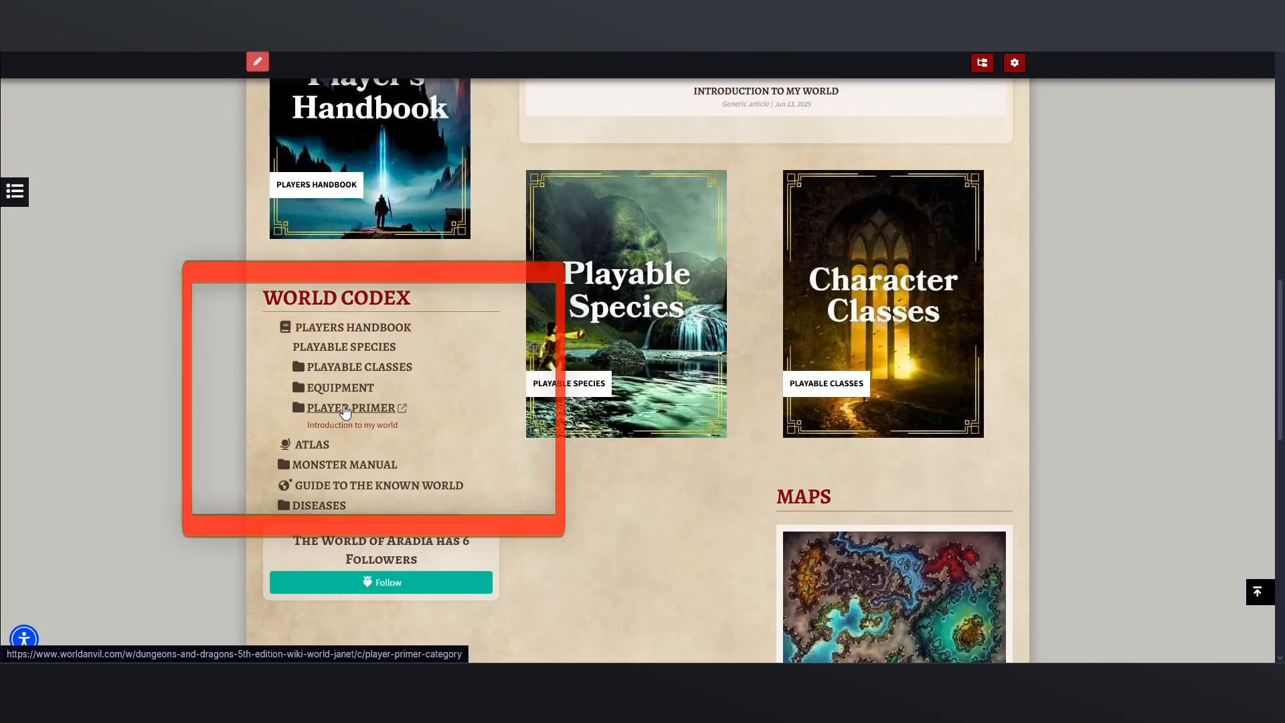
click(340, 387)
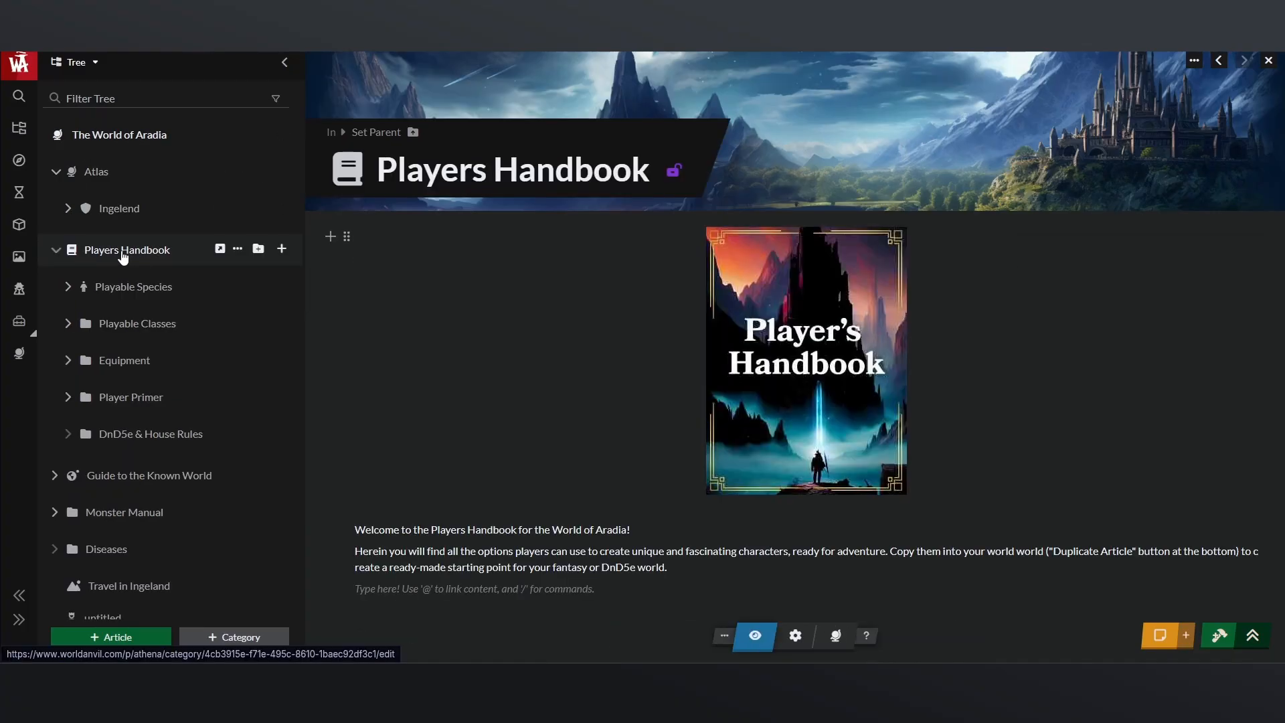
mouse_move(137, 323)
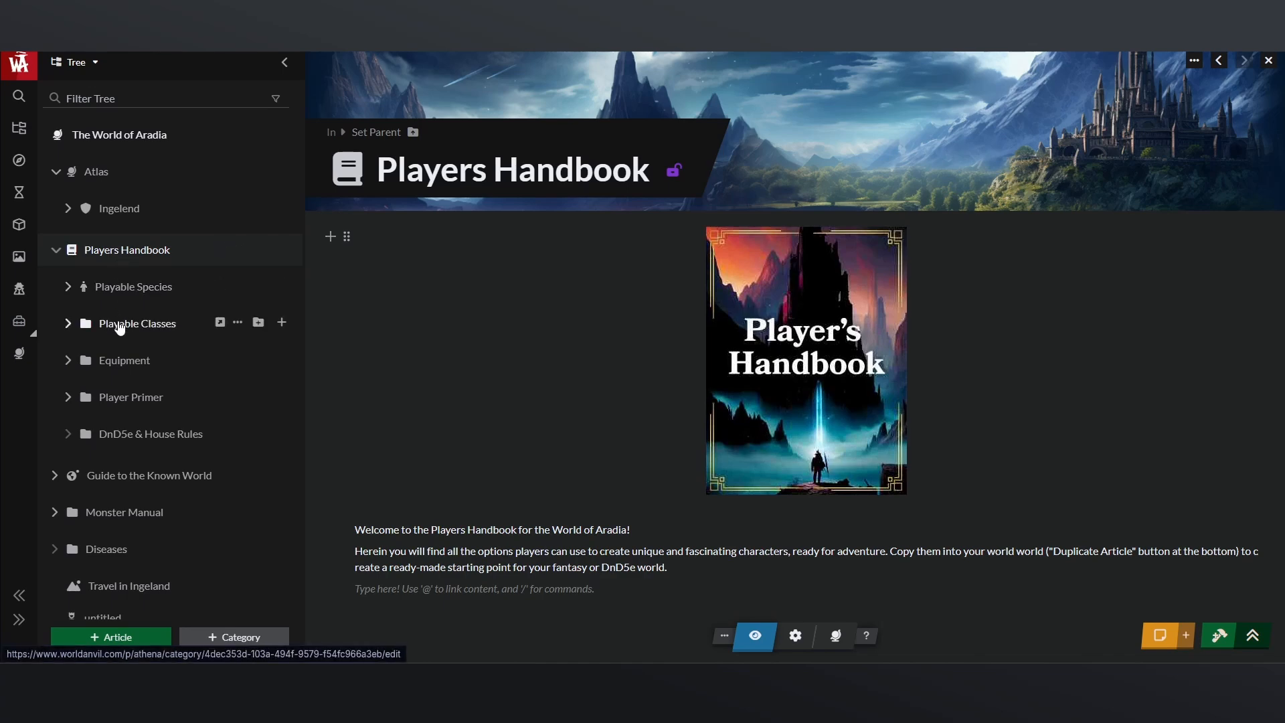
Open the untitled Person article from the World Manager tree to see its draft and privacy icons.
drag(136, 323, 137, 267)
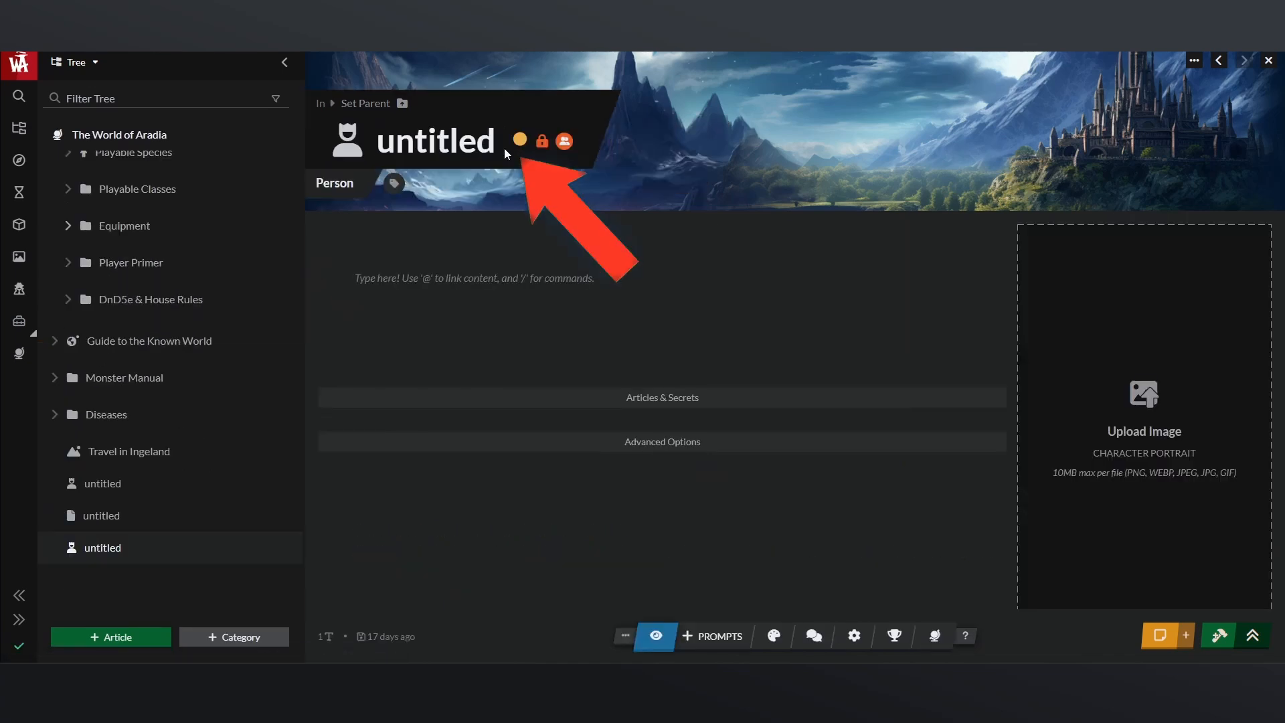
click(519, 141)
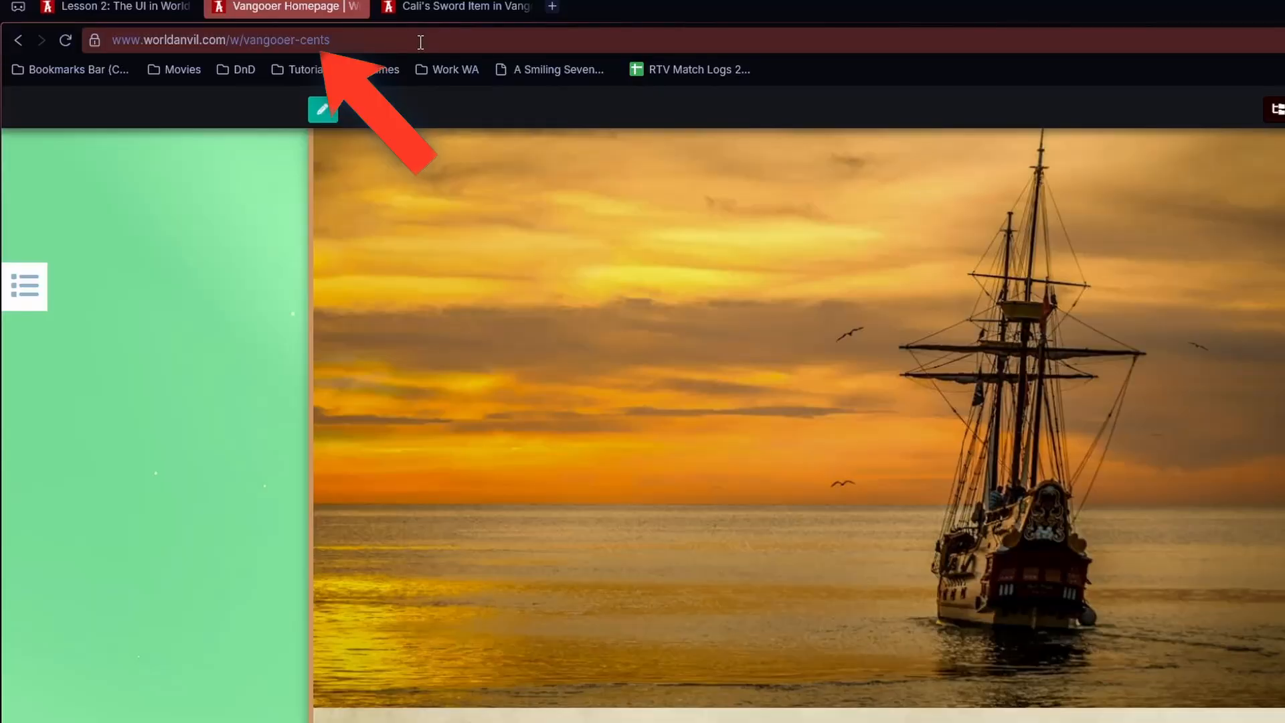
Select the page's web address to load the draft article's URL as a logged-out visitor.
click(221, 39)
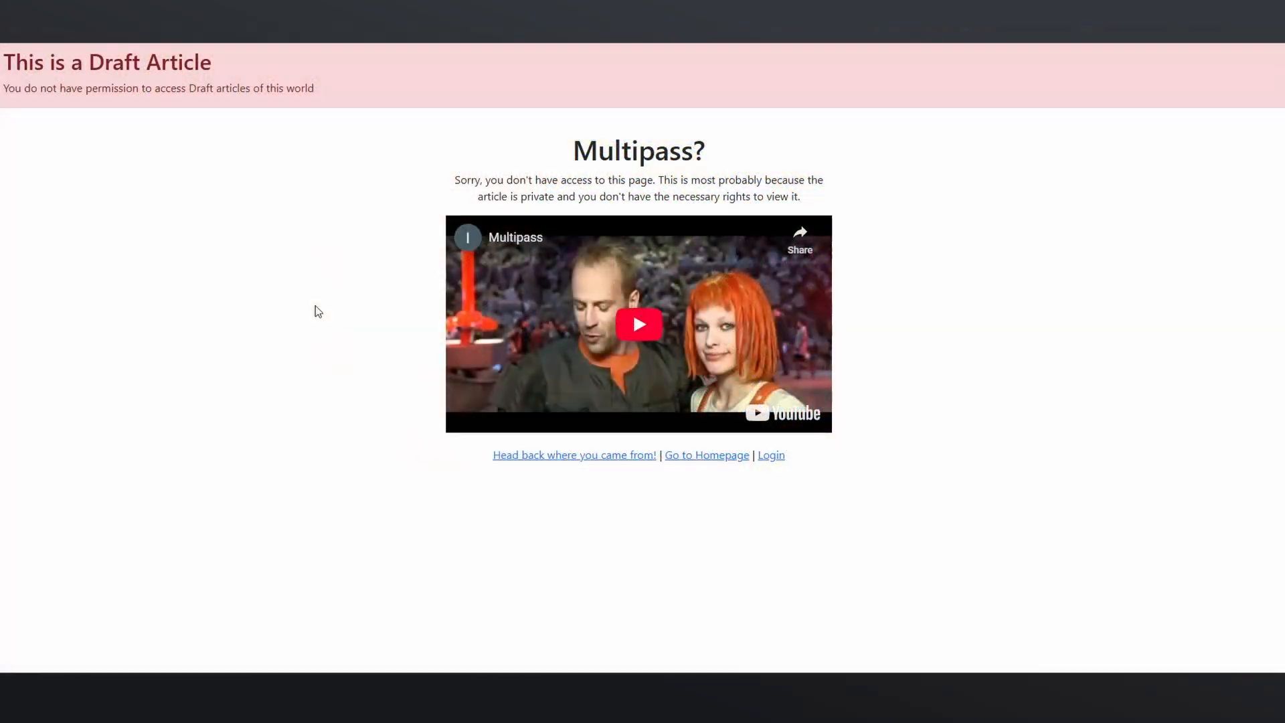
mouse_move(123, 70)
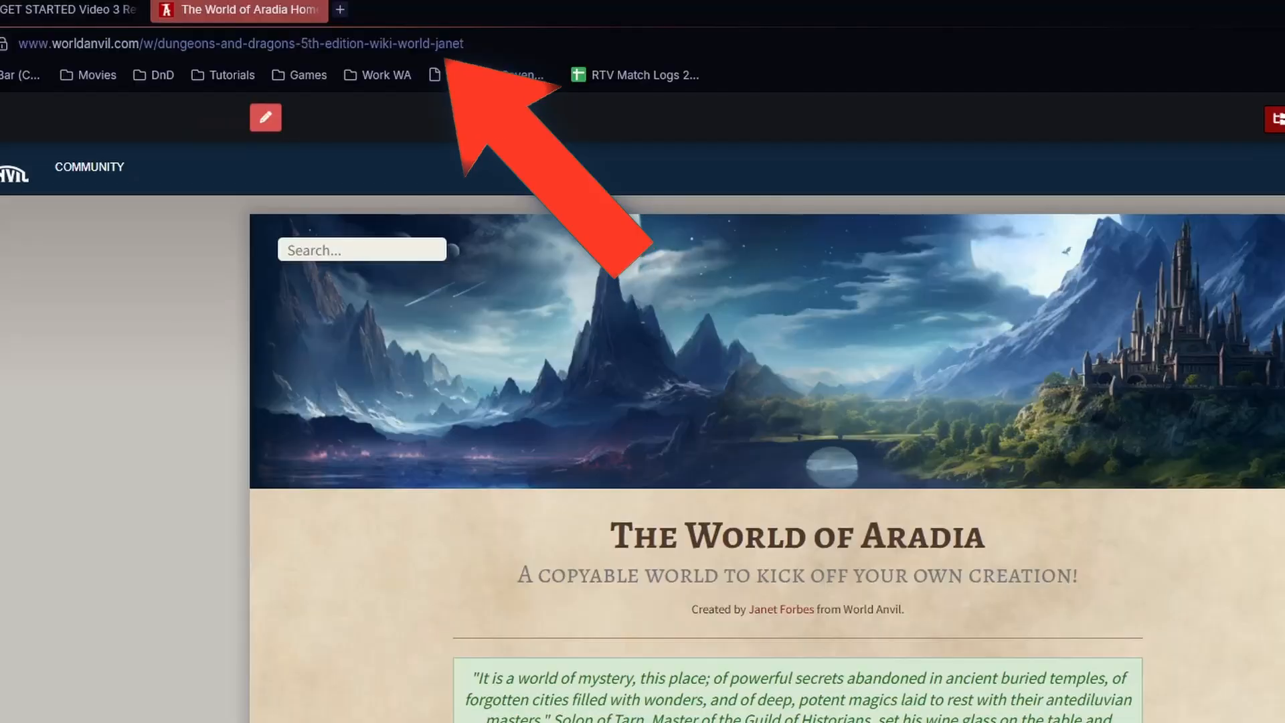
Load the Adventuring Gear article in the editor and check its Public privacy state.
click(576, 44)
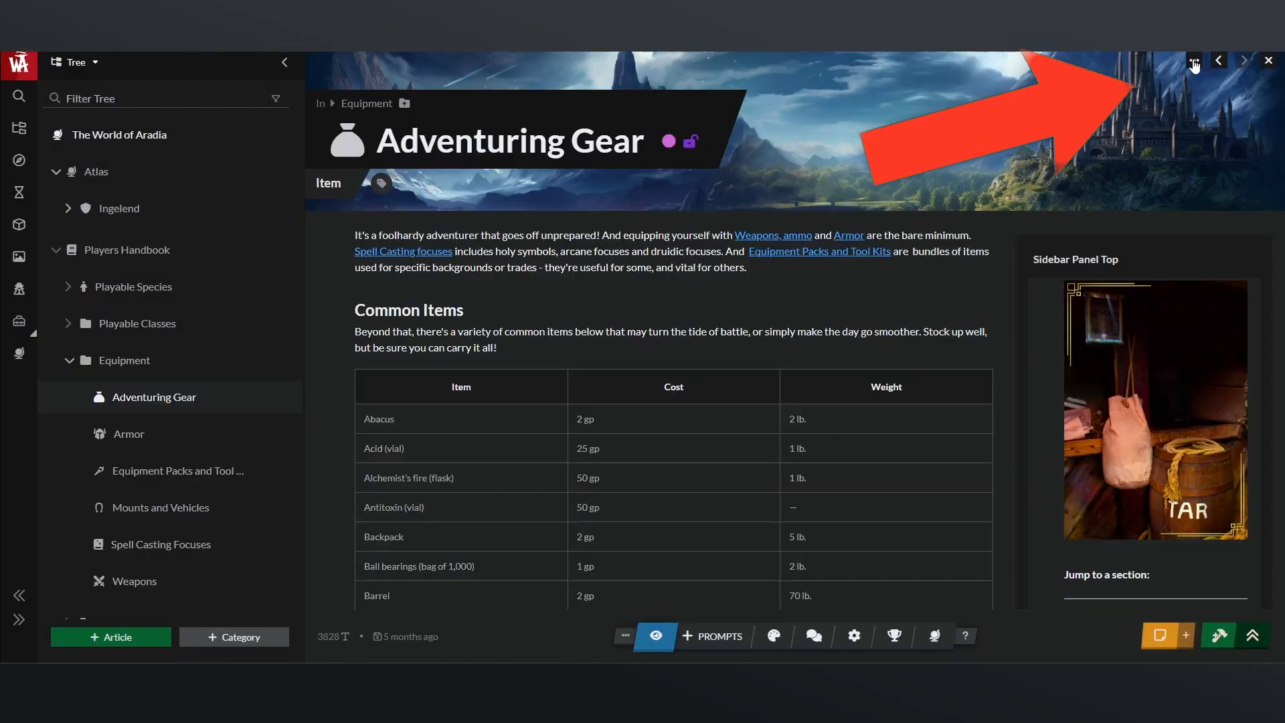
click(1194, 60)
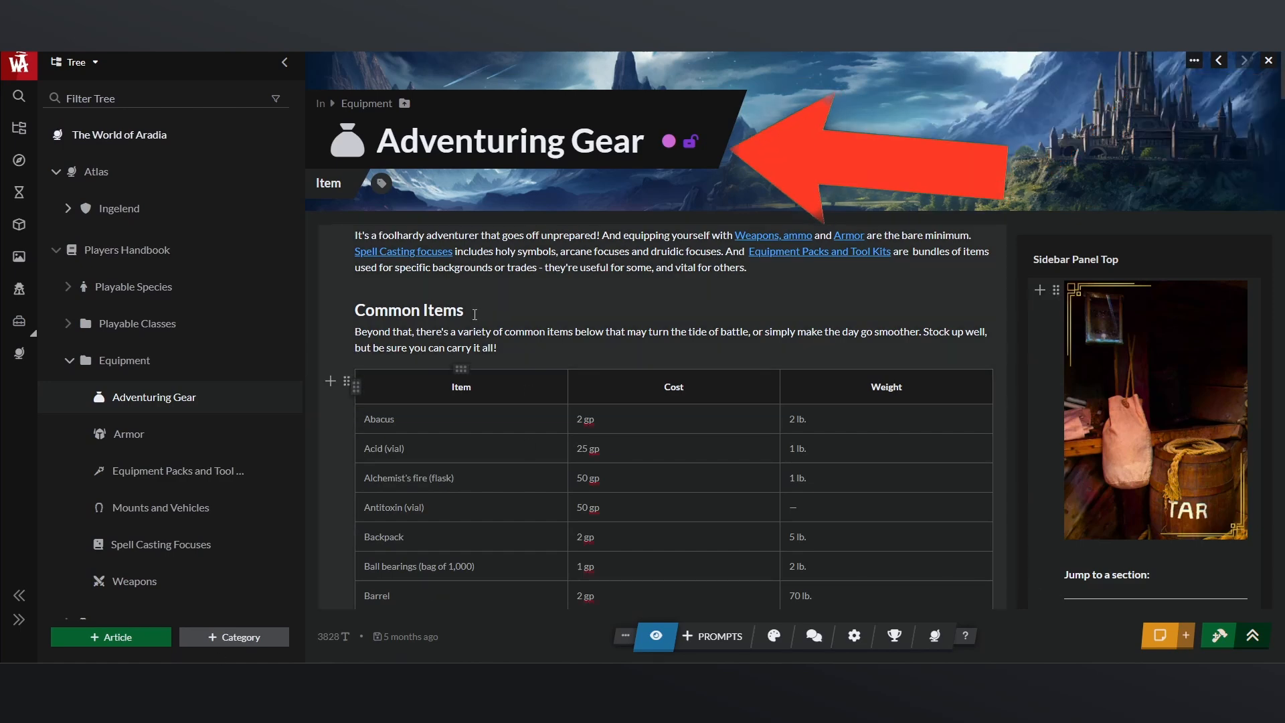
mouse_move(691, 141)
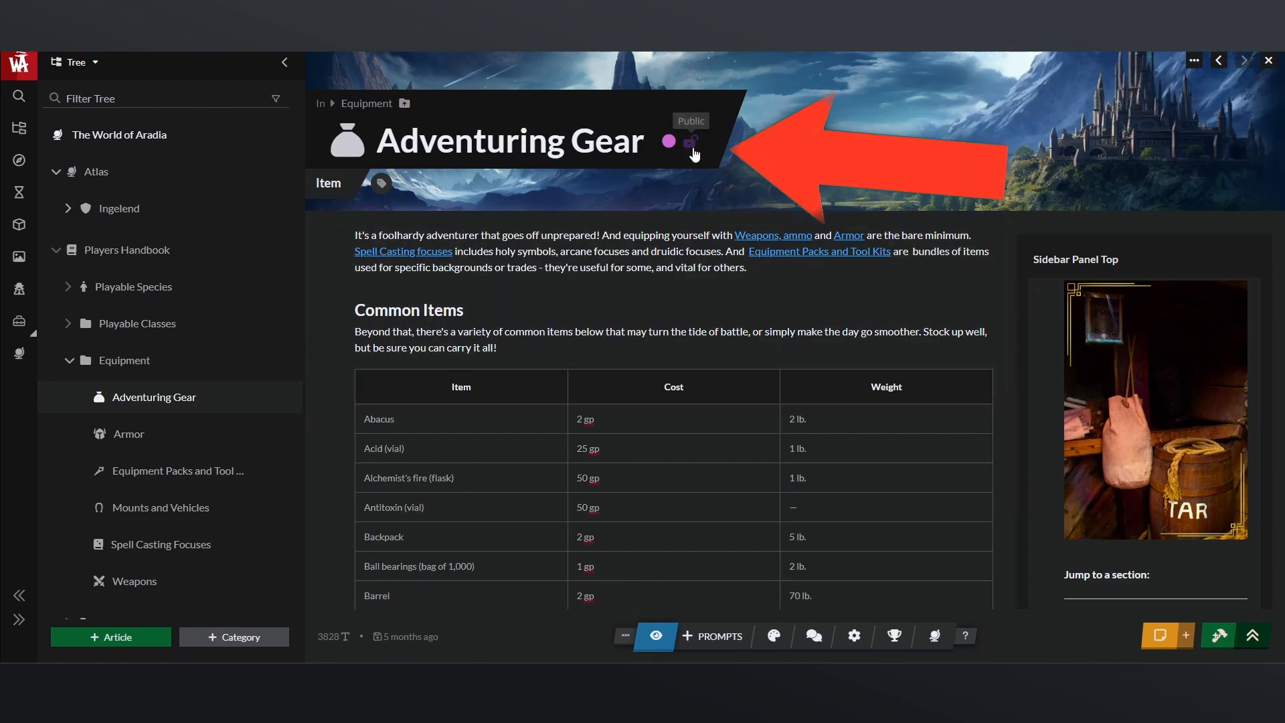
click(691, 142)
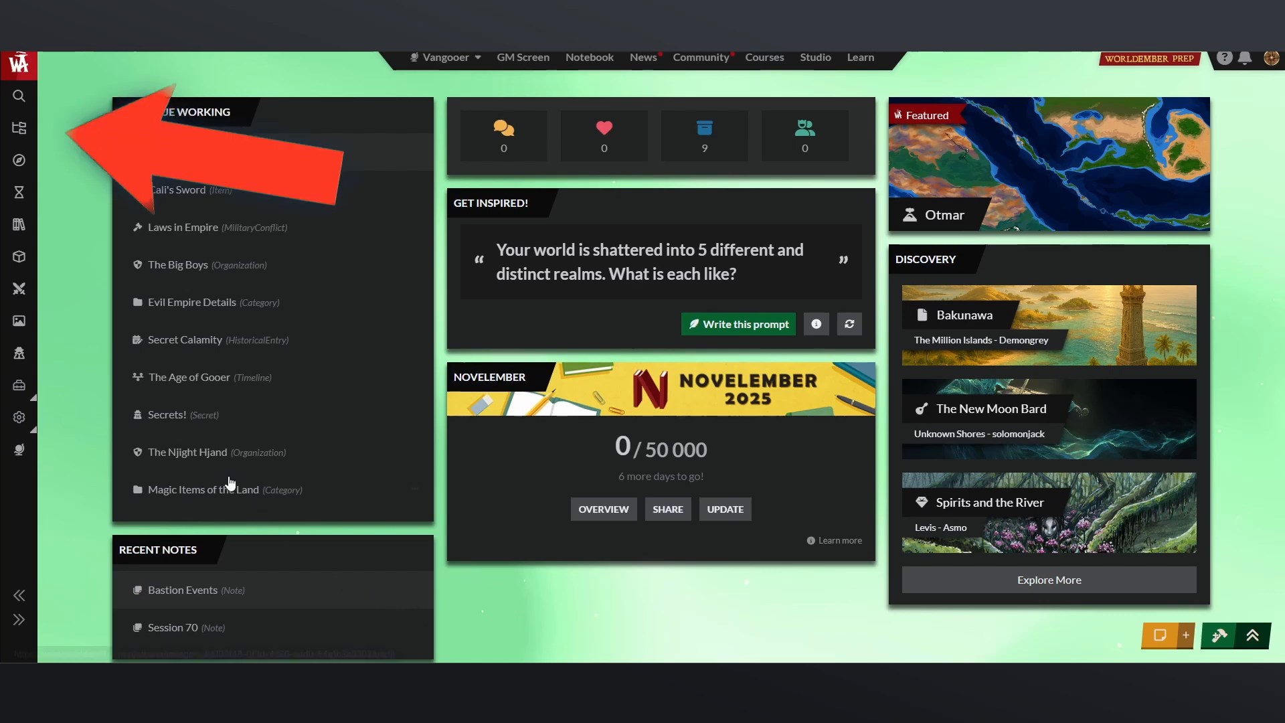
mouse_move(18, 128)
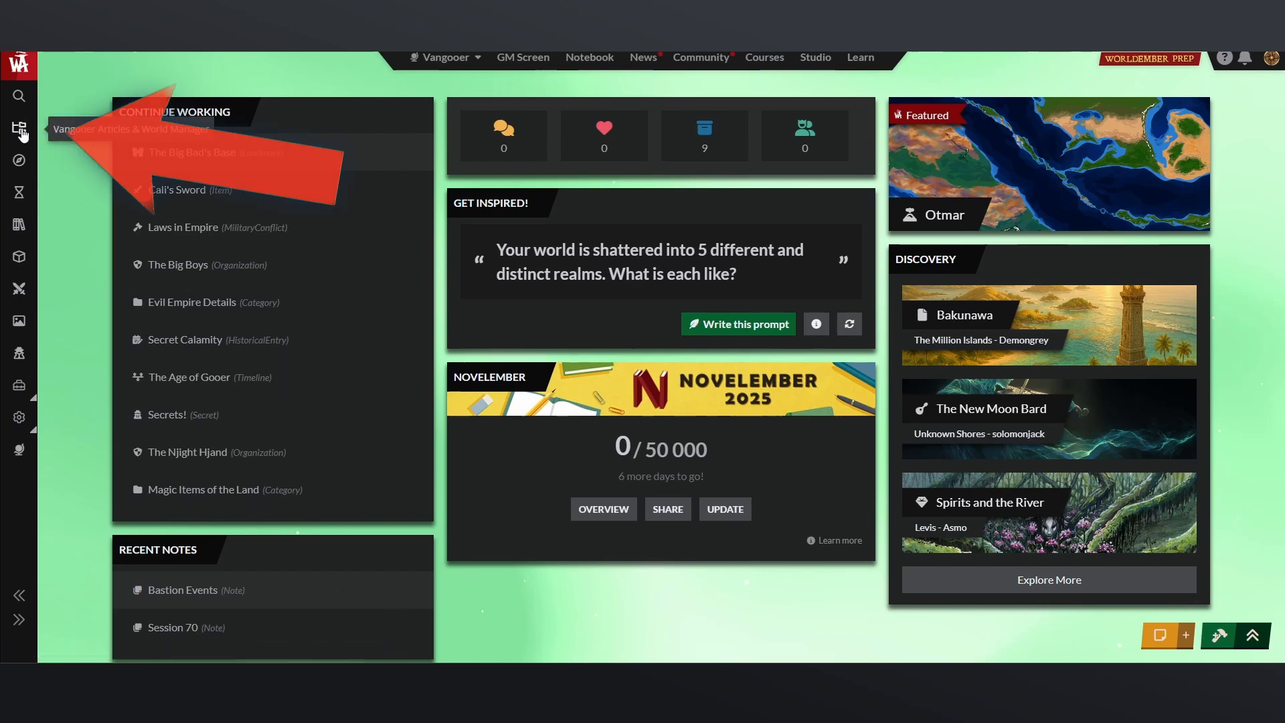
In Vangooer's Advanced Settings, switch the world's Privacy from Private to Public.
click(19, 125)
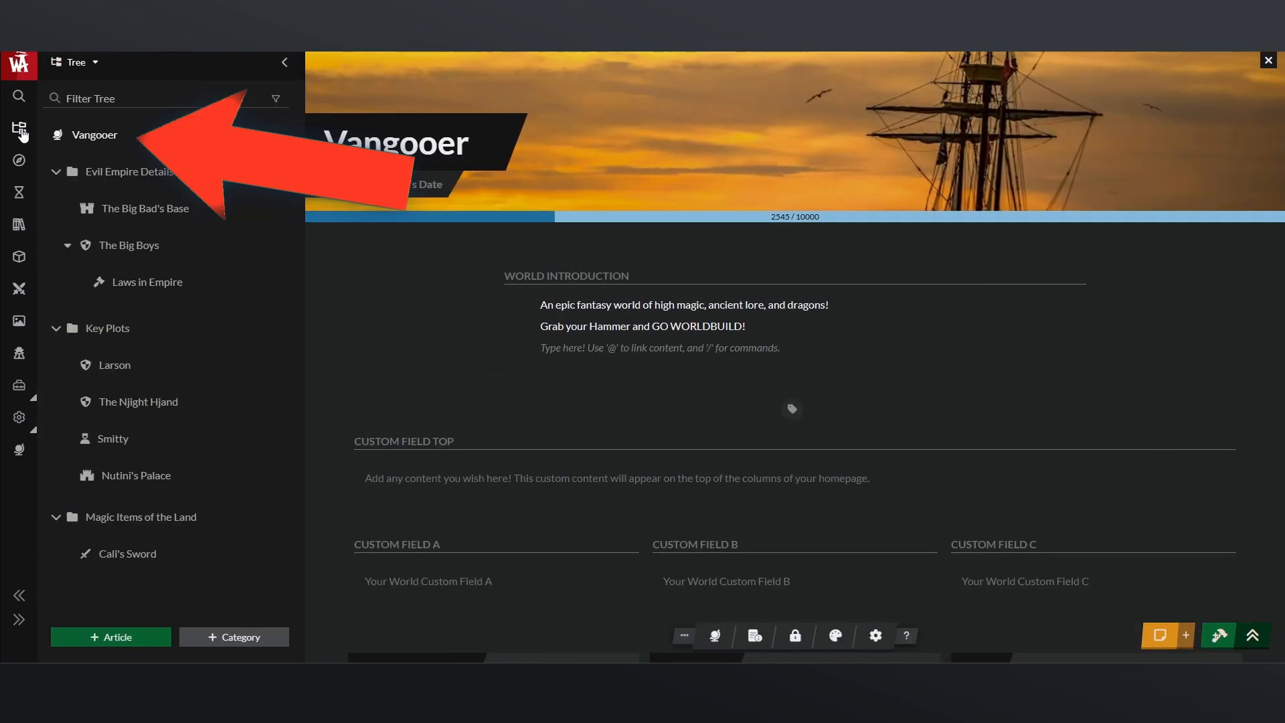
mouse_move(98, 142)
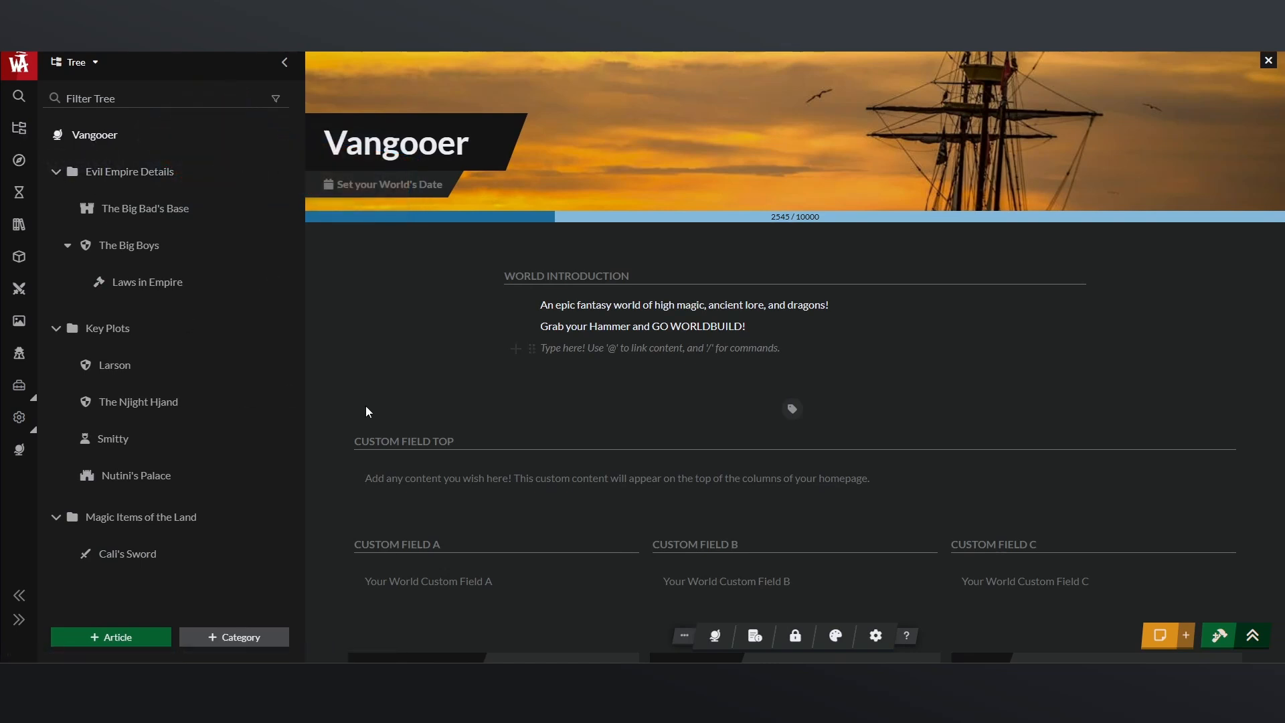
mouse_move(876, 634)
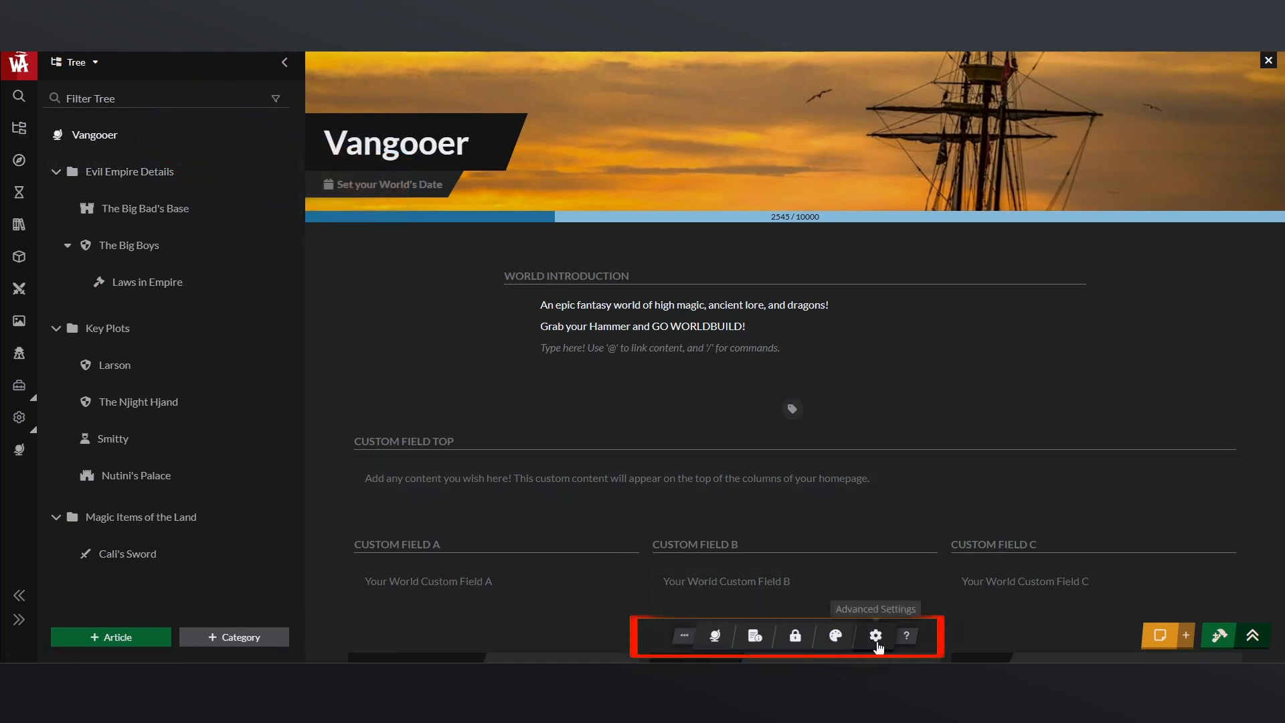
click(876, 635)
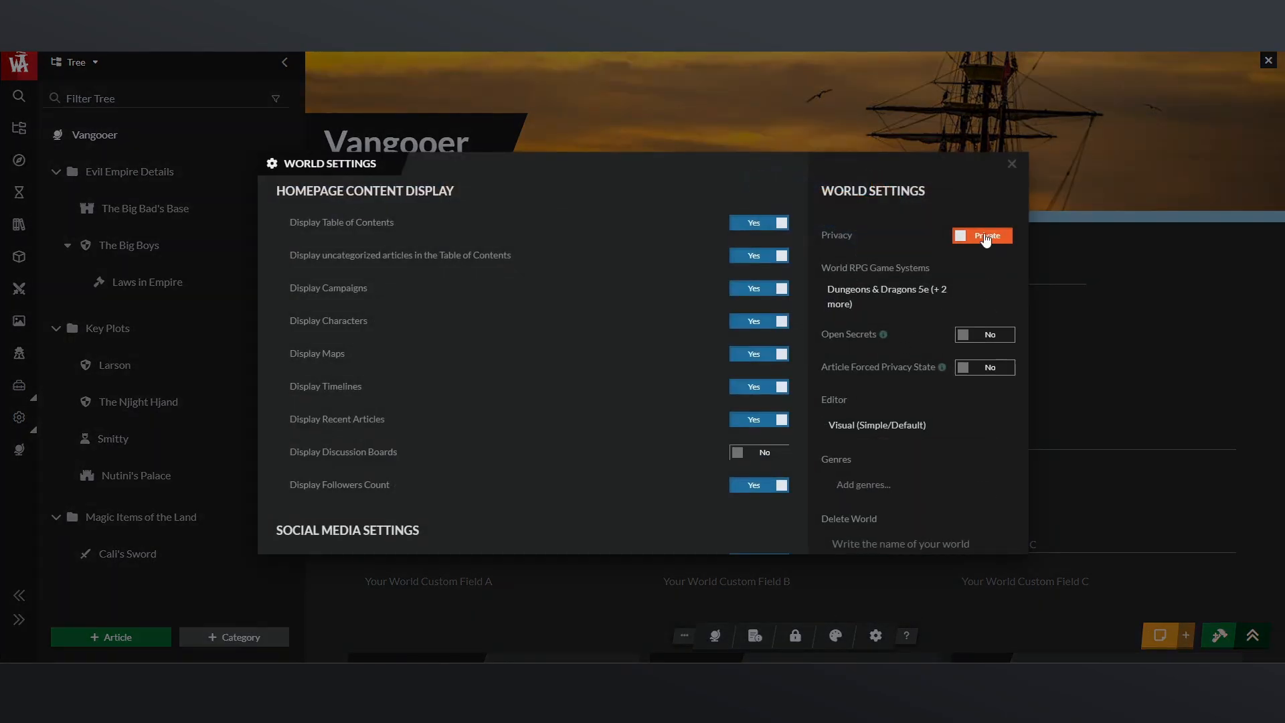
click(982, 235)
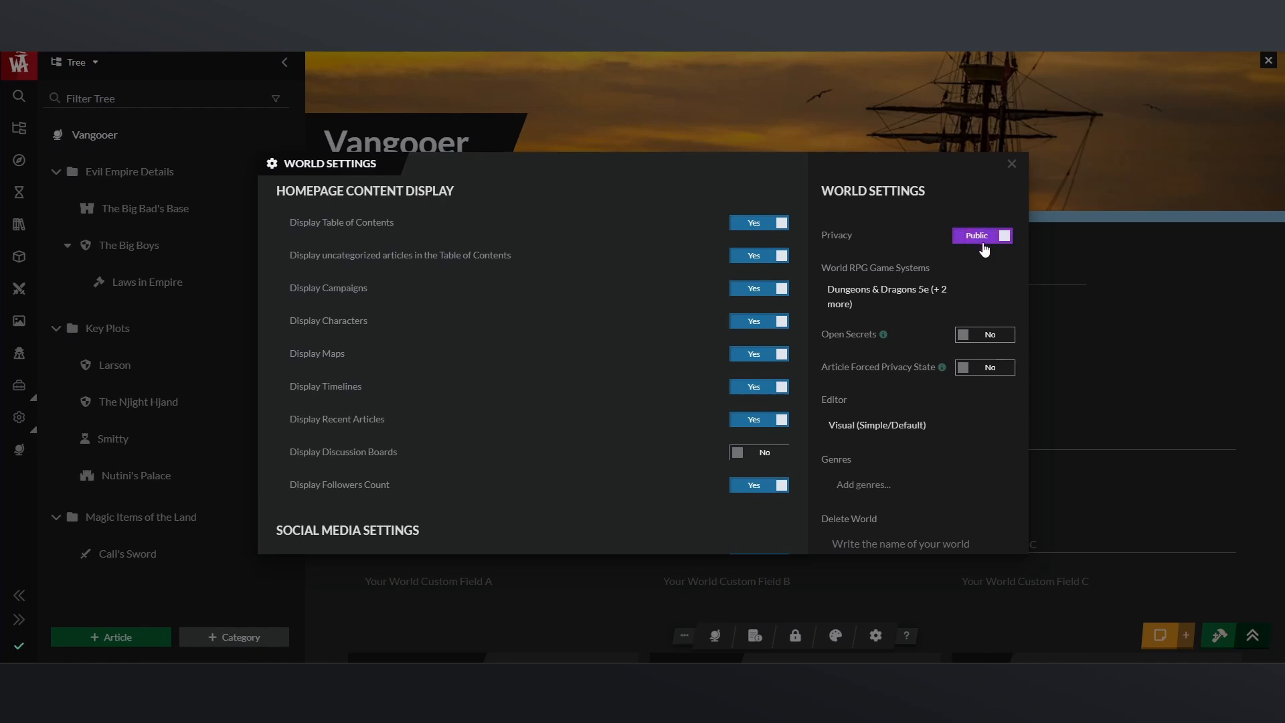
click(983, 234)
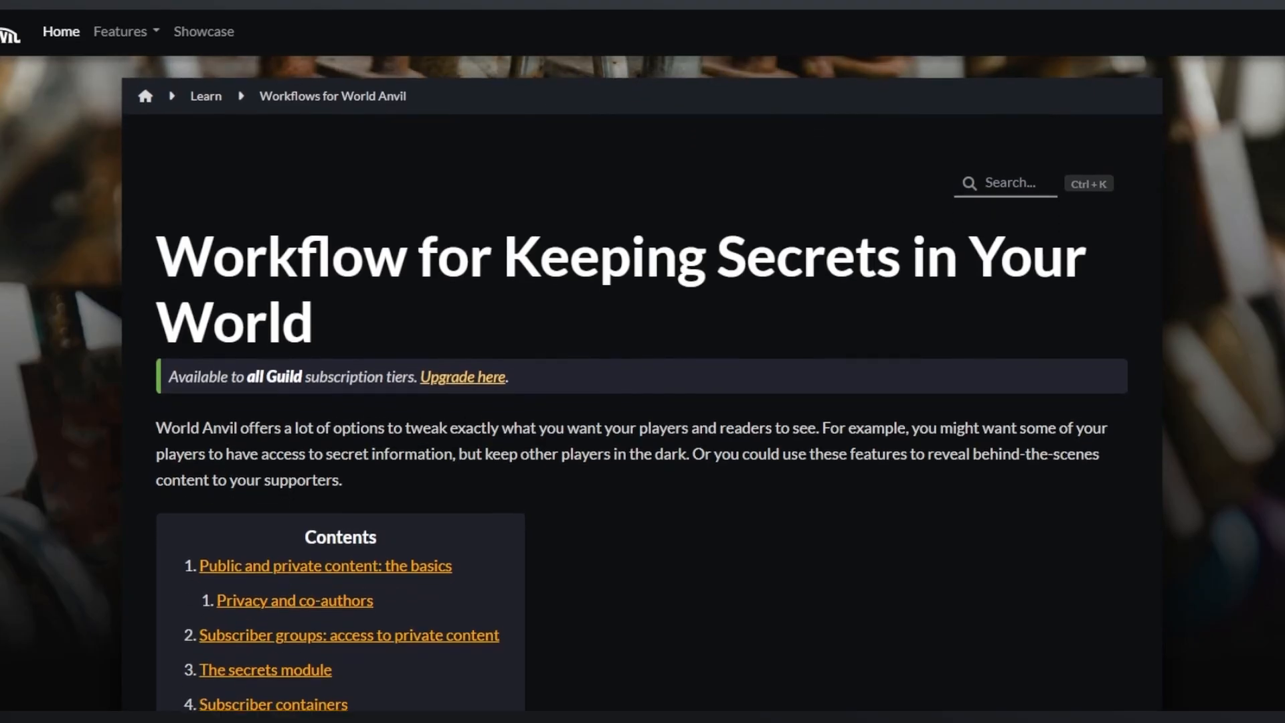
Scroll the Keeping Secrets guide down to its Contents list.
scroll(down, 3)
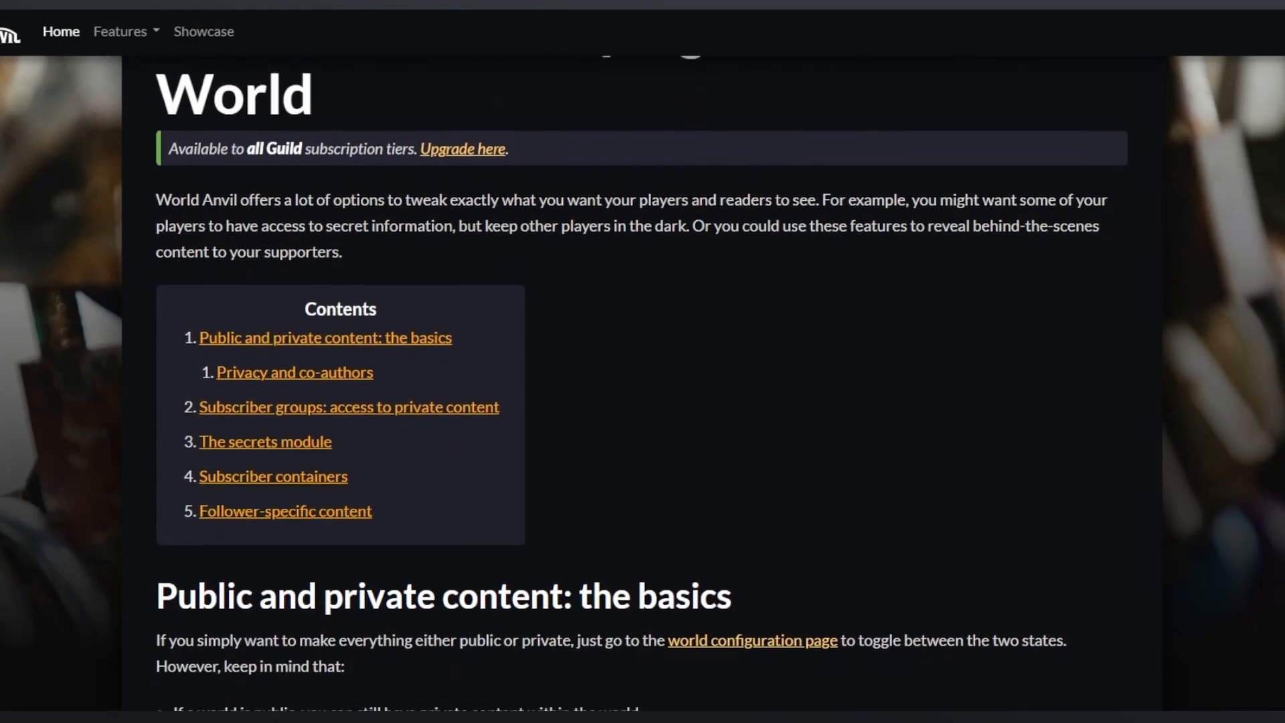
scroll(down, 3)
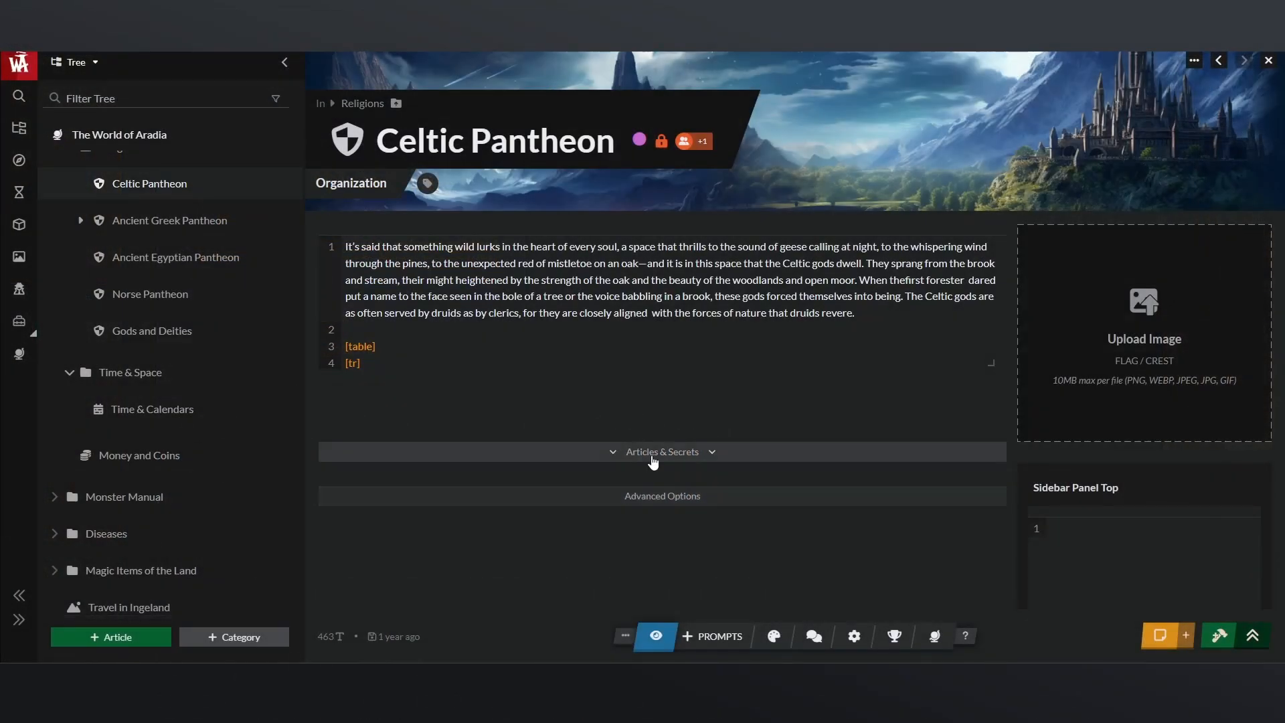
Add a secret under Articles & Secrets and restrict the map pin to a chosen subscriber group.
click(661, 452)
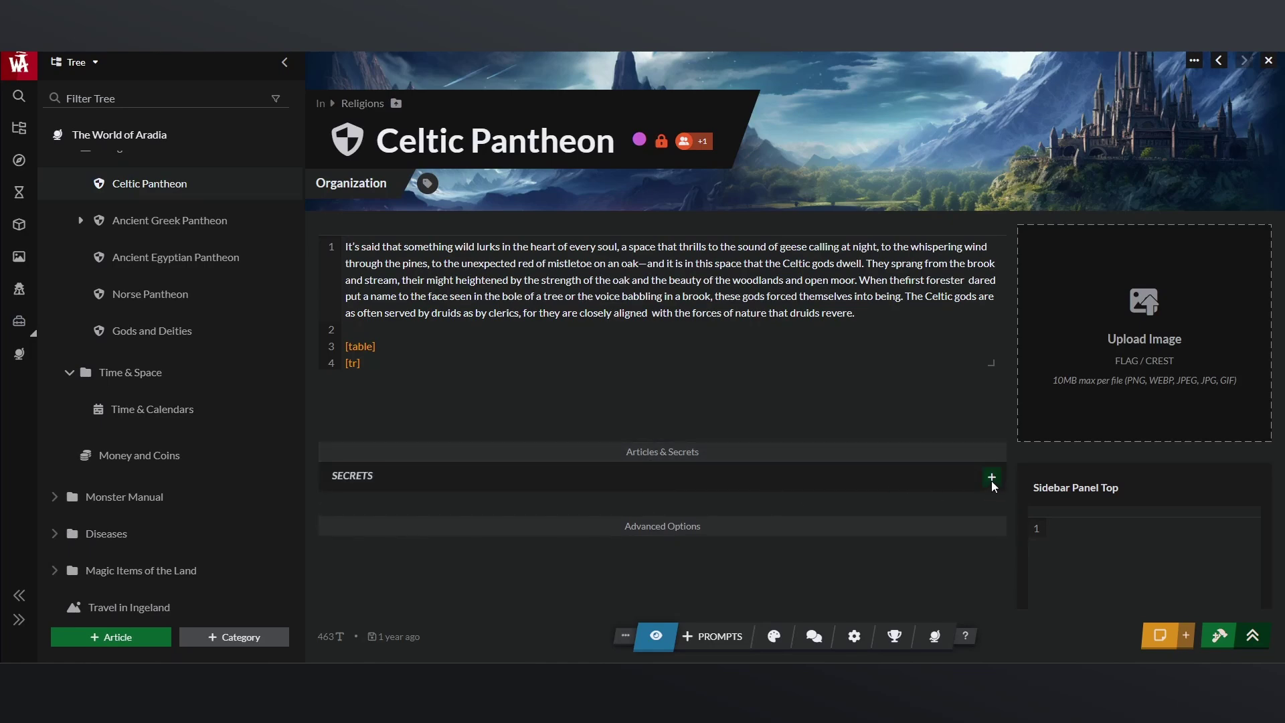
click(991, 476)
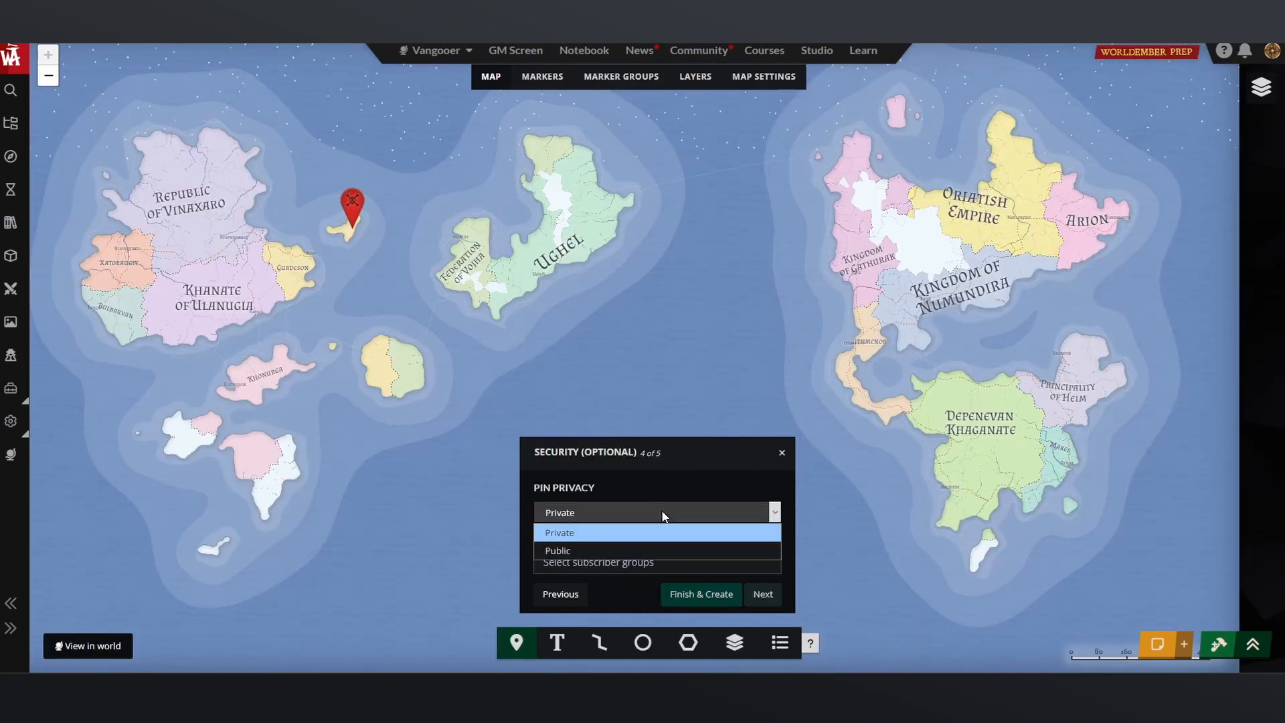
click(658, 563)
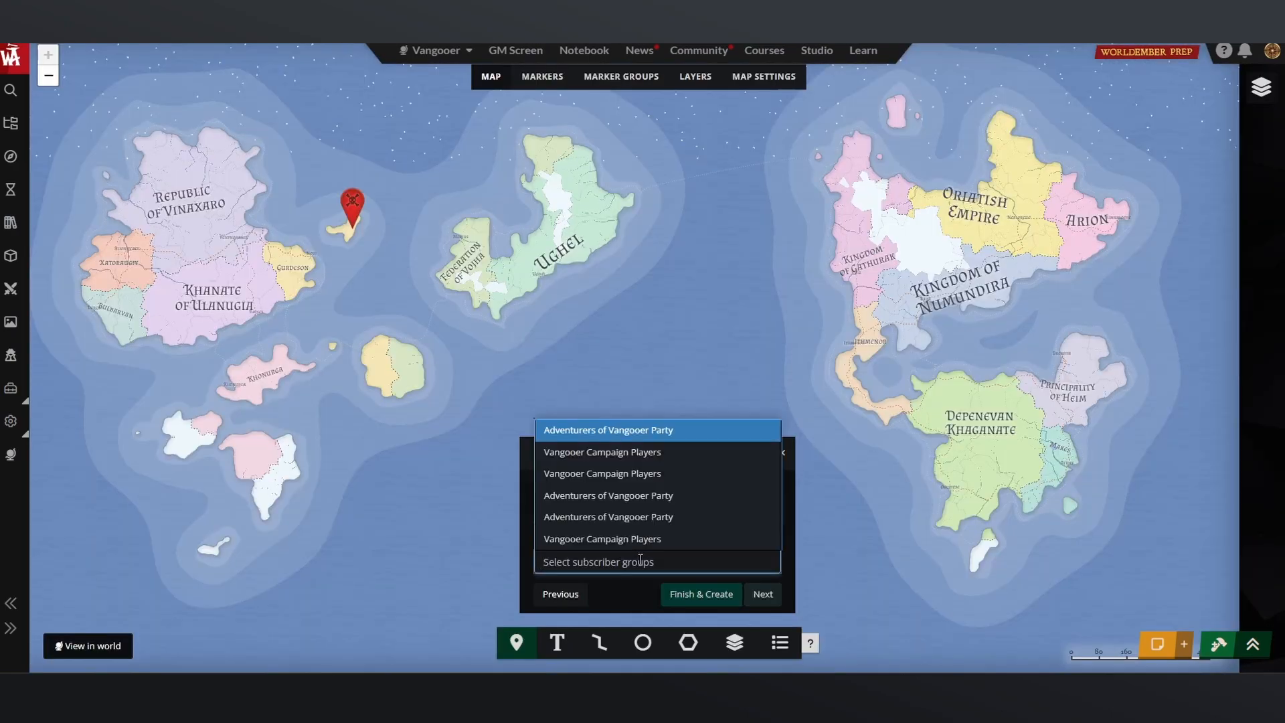
click(603, 452)
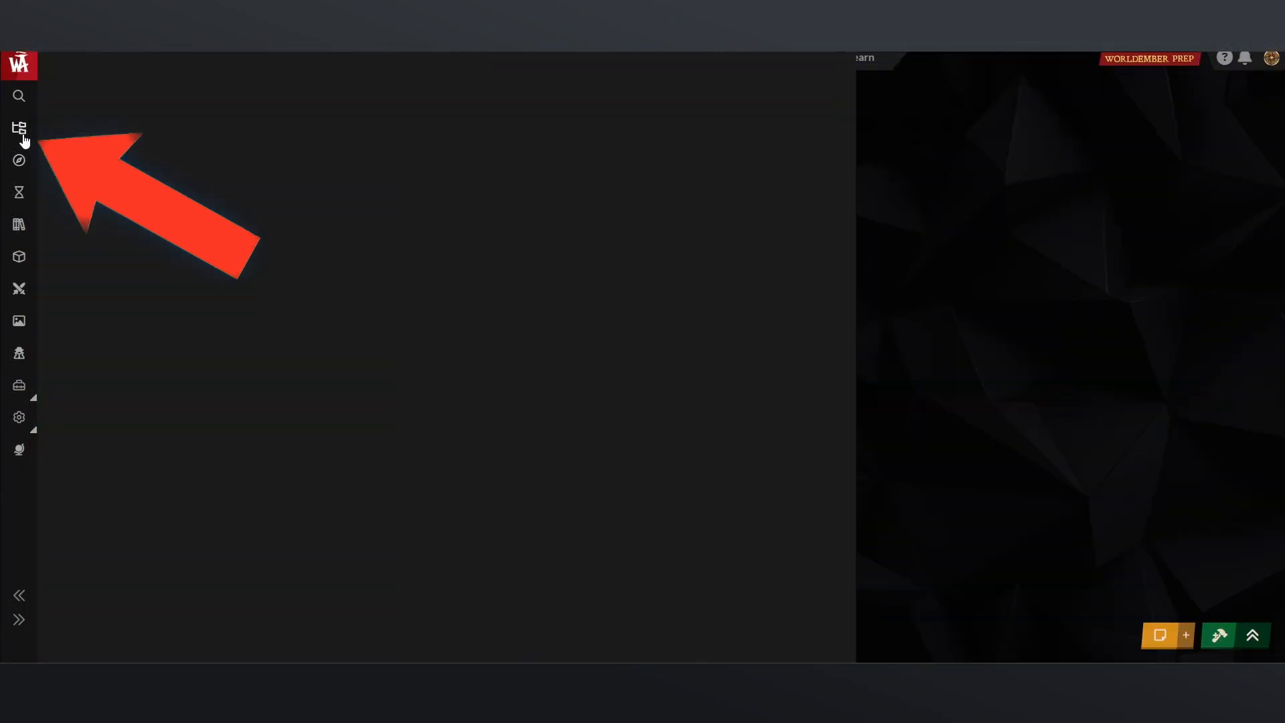
Return to the Vangooer world manager and bring up its Styling options.
click(19, 127)
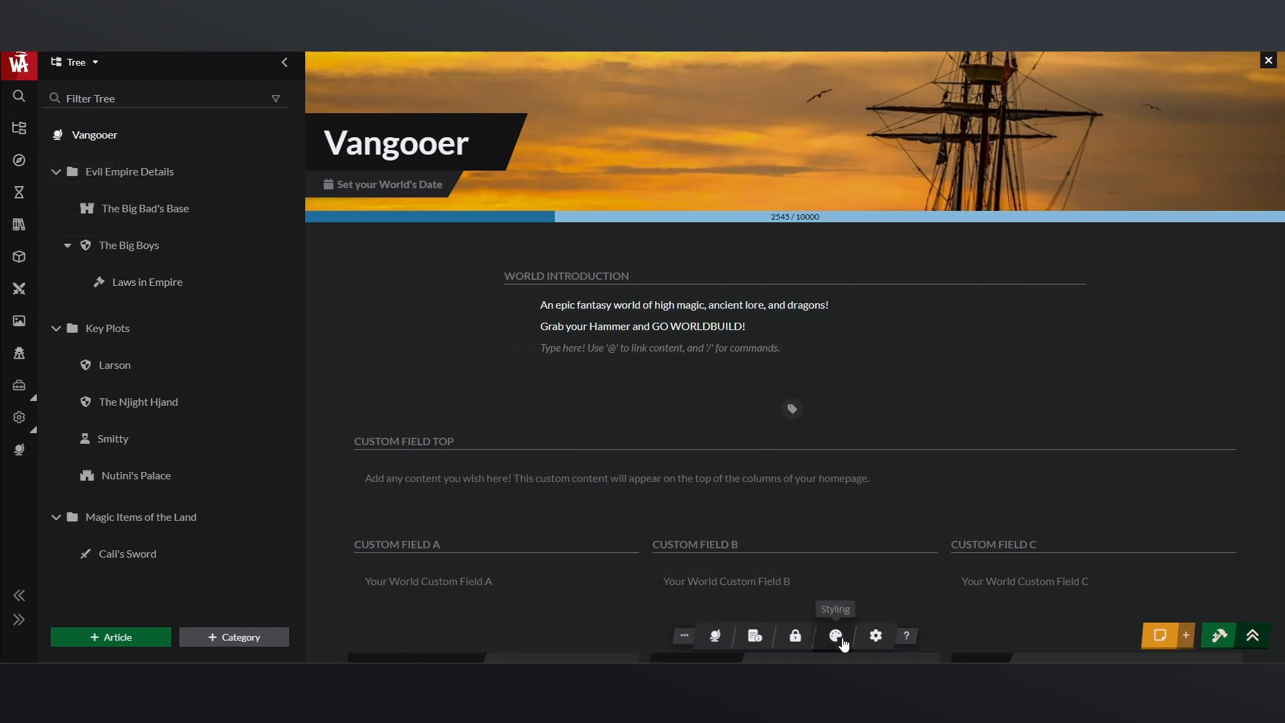
click(836, 635)
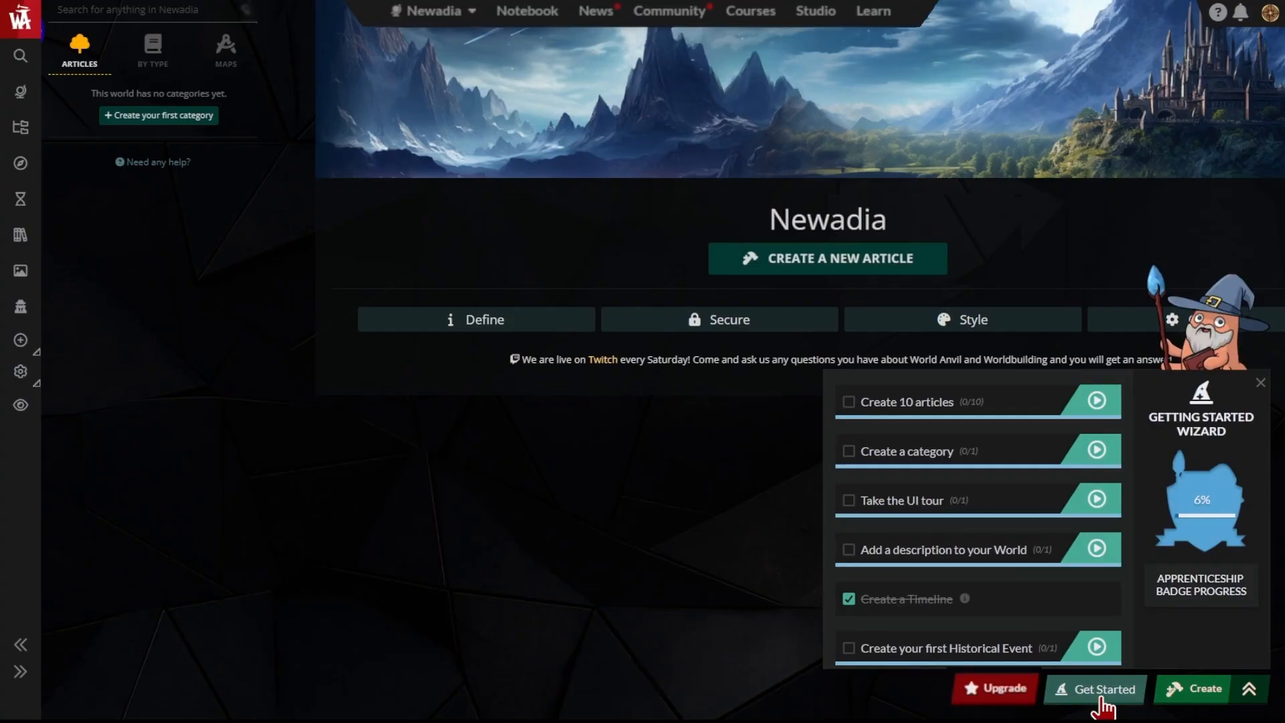
mouse_move(1109, 467)
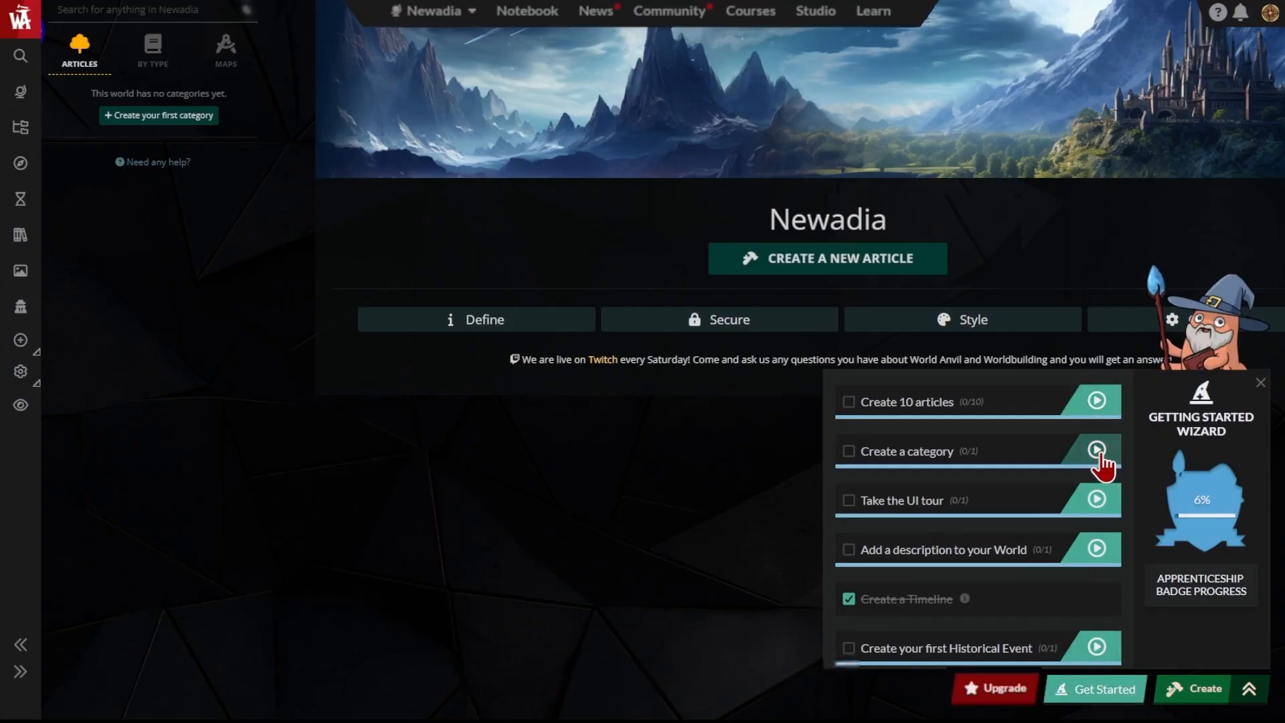
mouse_move(1099, 561)
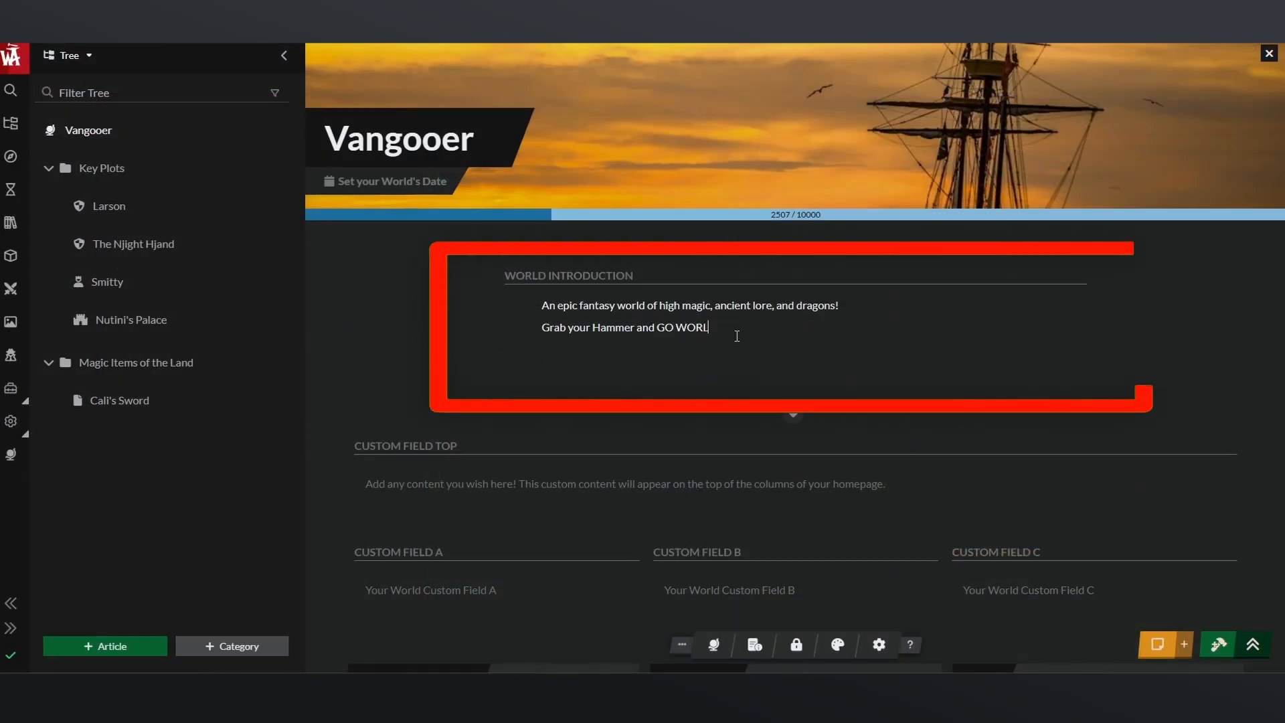
Finish the introduction's second line as 'Grab your Hammer and GO WORLDBUILD!'.
text(DBUILD!)
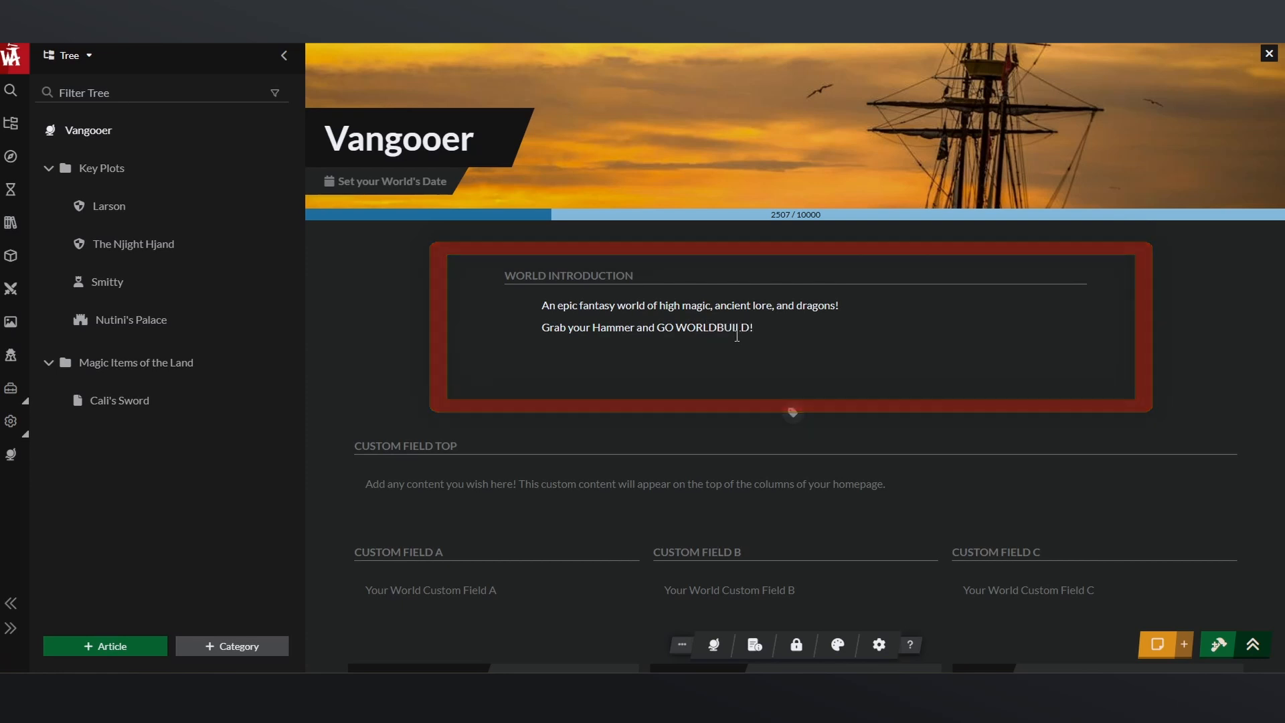